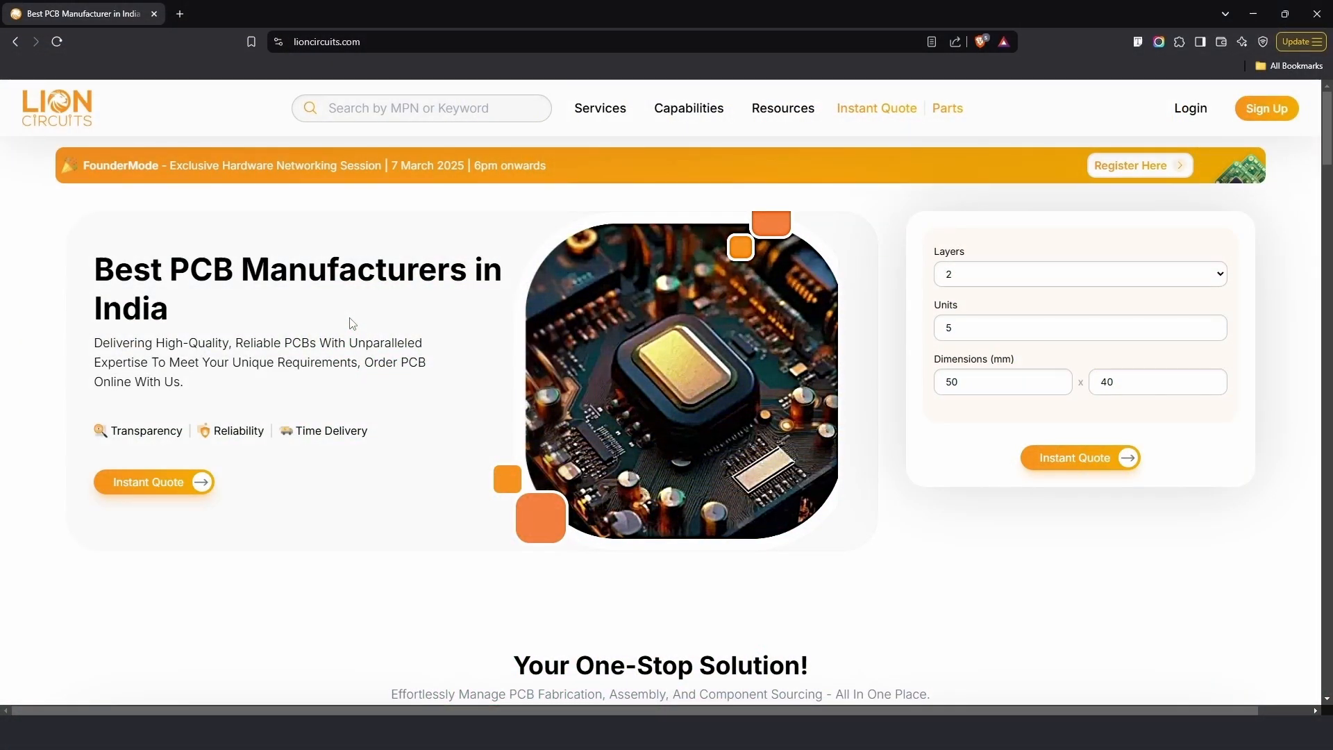
pyautogui.moveTo(1190, 108)
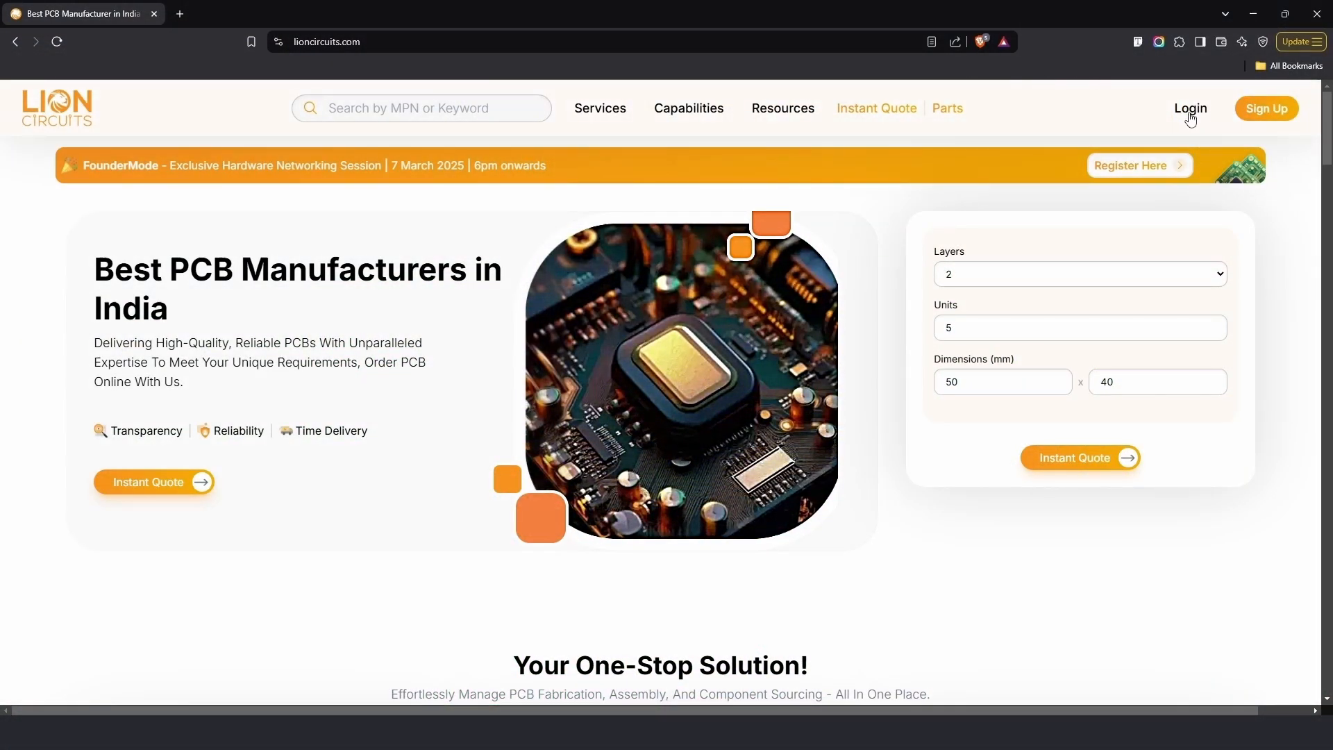
# Sign in with the account email and password, landing back on the homepage logged in
pyautogui.click(1189, 108)
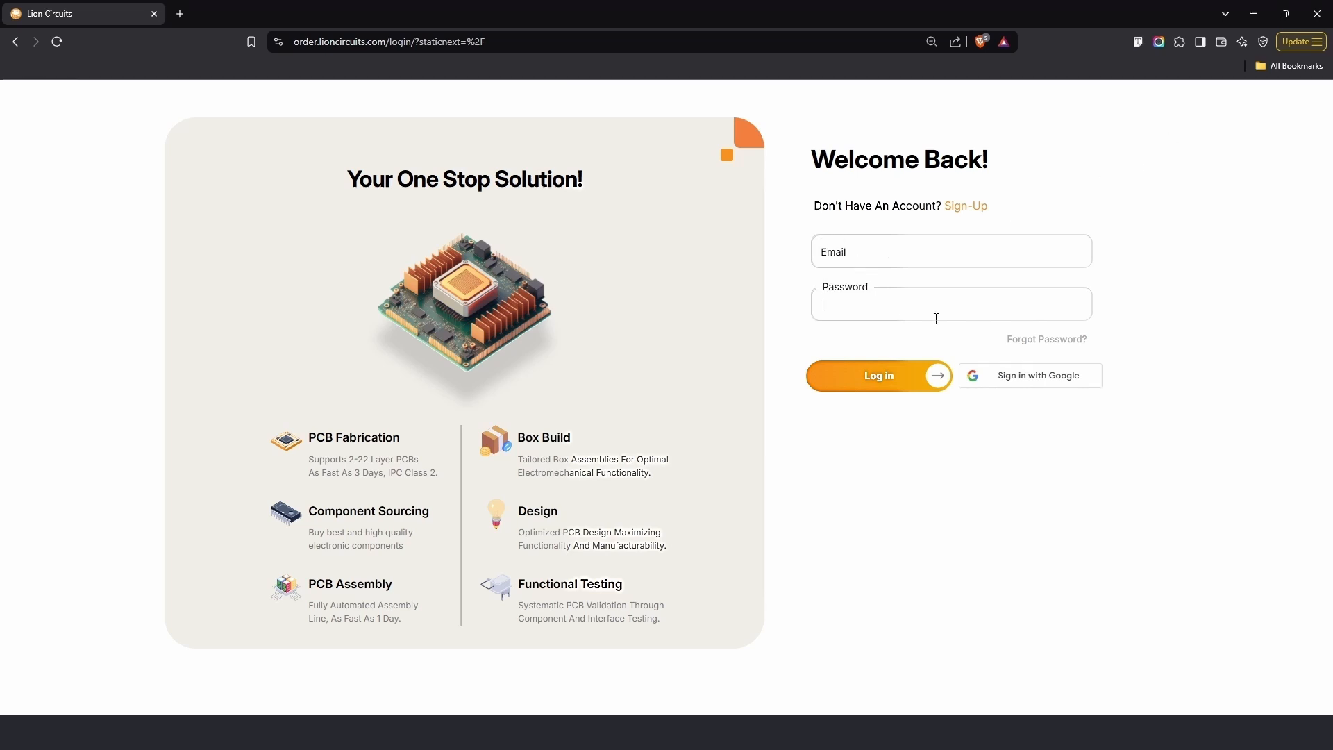
pyautogui.click(1029, 375)
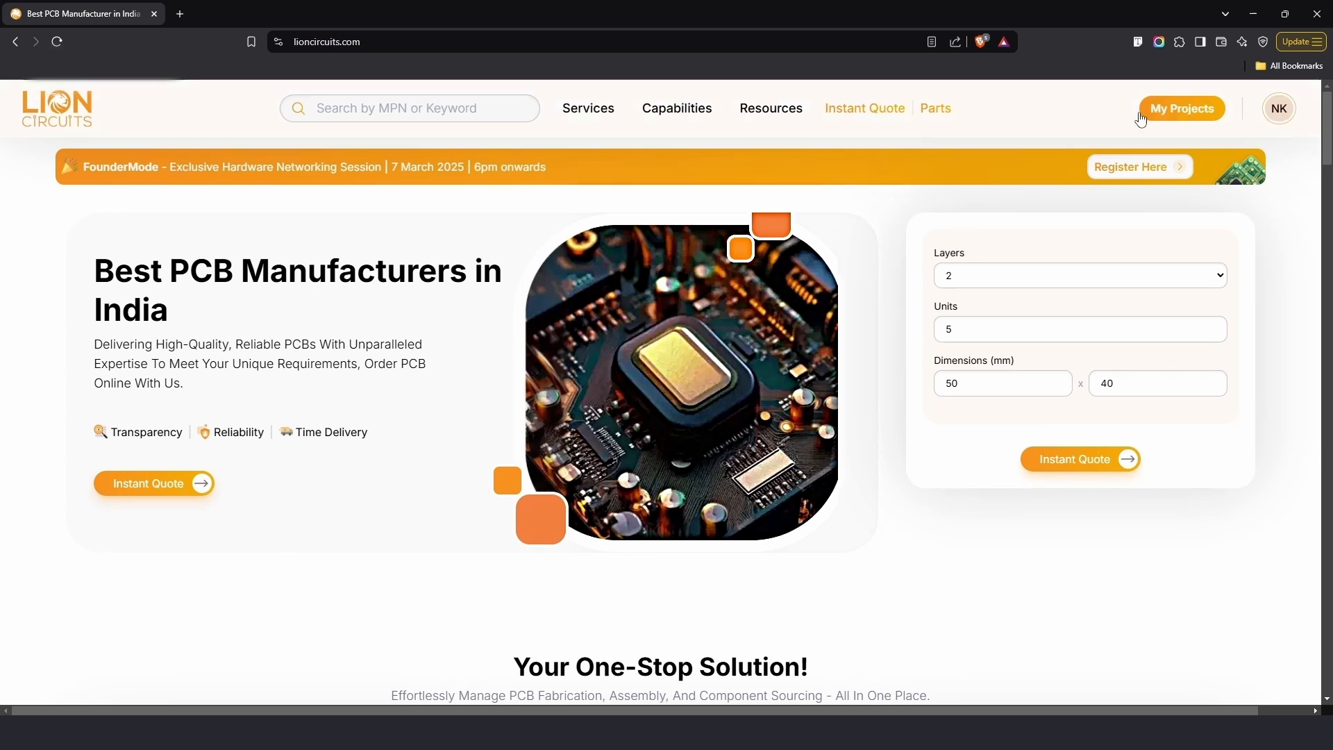
# Go to My Projects, showing the empty projects dashboard
pyautogui.click(1181, 108)
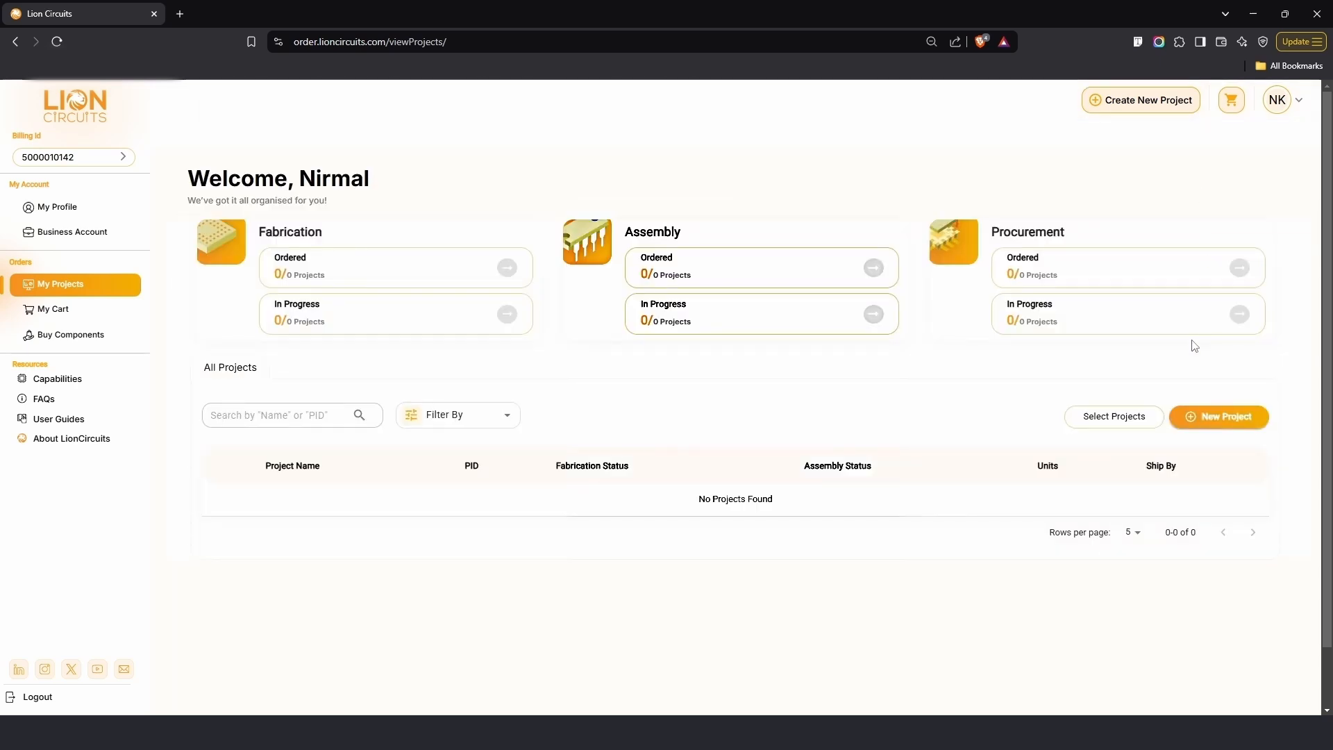
pyautogui.moveTo(1206, 425)
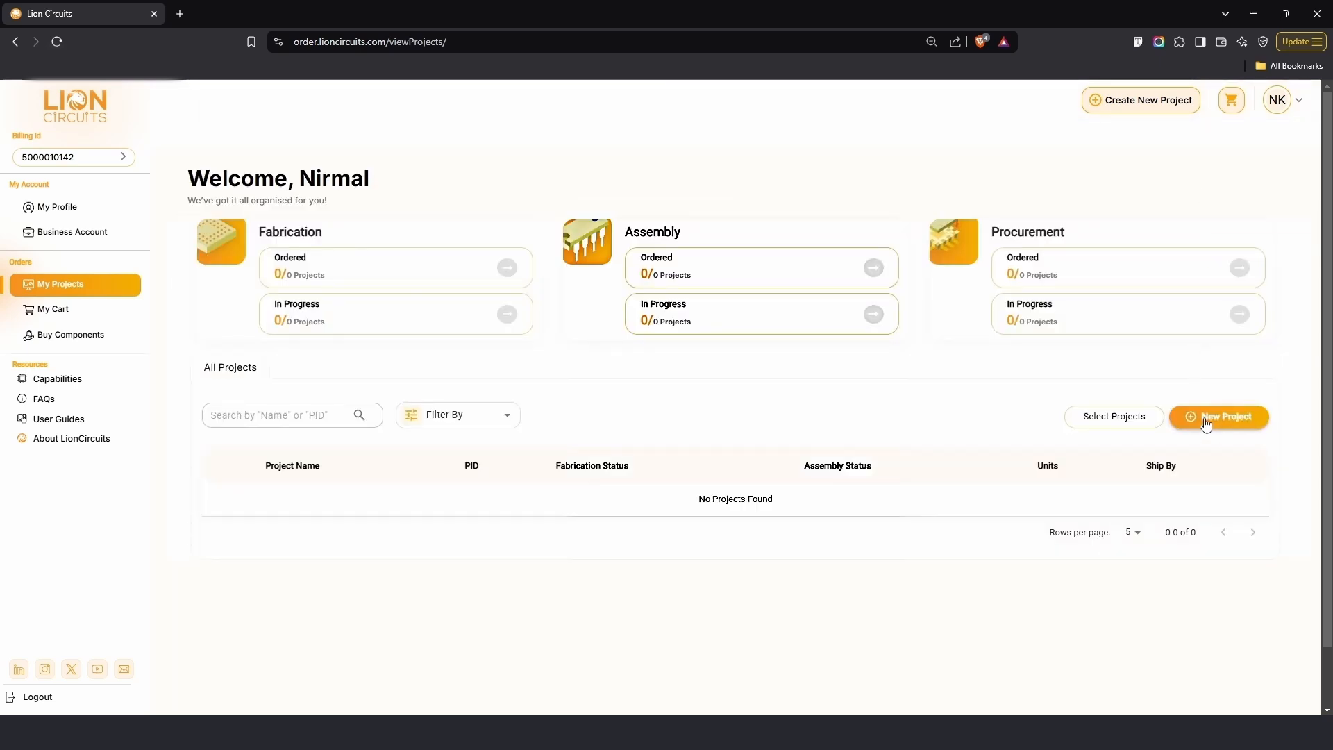
# Create project Sample_project, description relay, 2 layers, with Gerber test.zip uploaded
pyautogui.click(1218, 416)
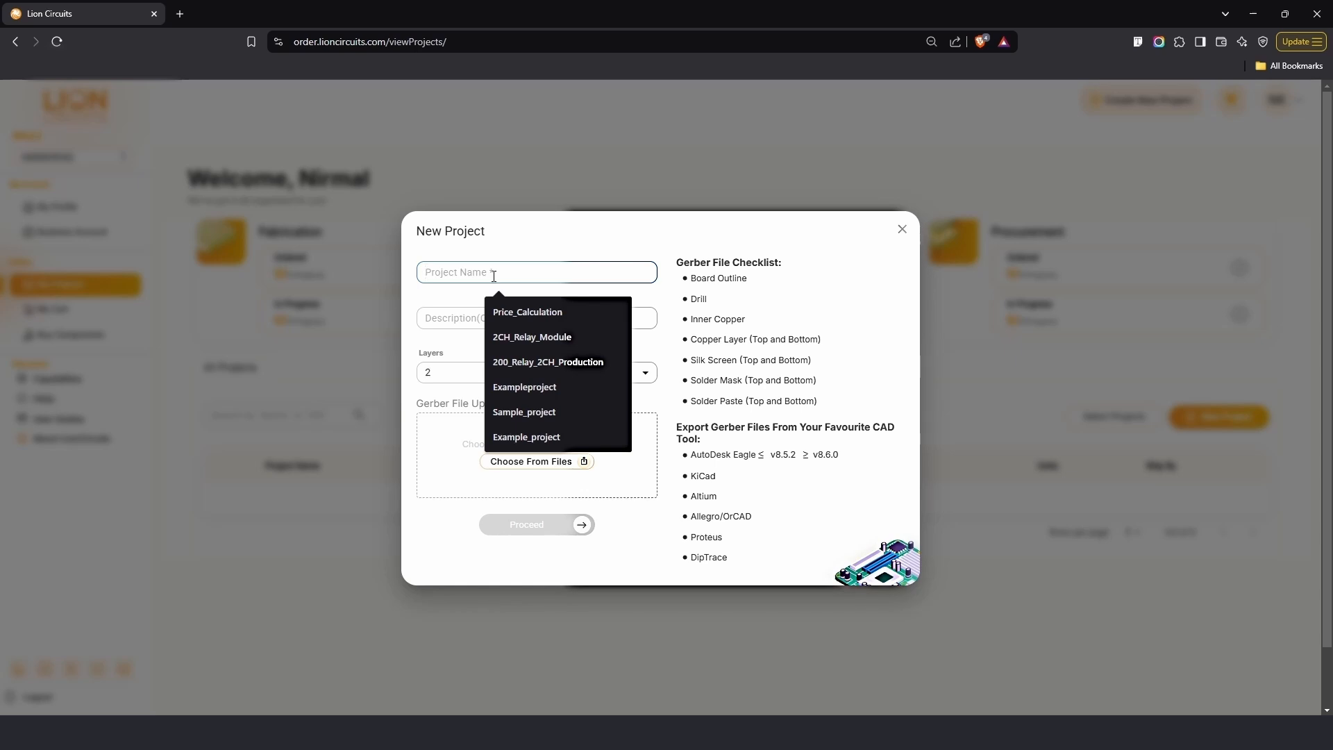
pyautogui.click(524, 412)
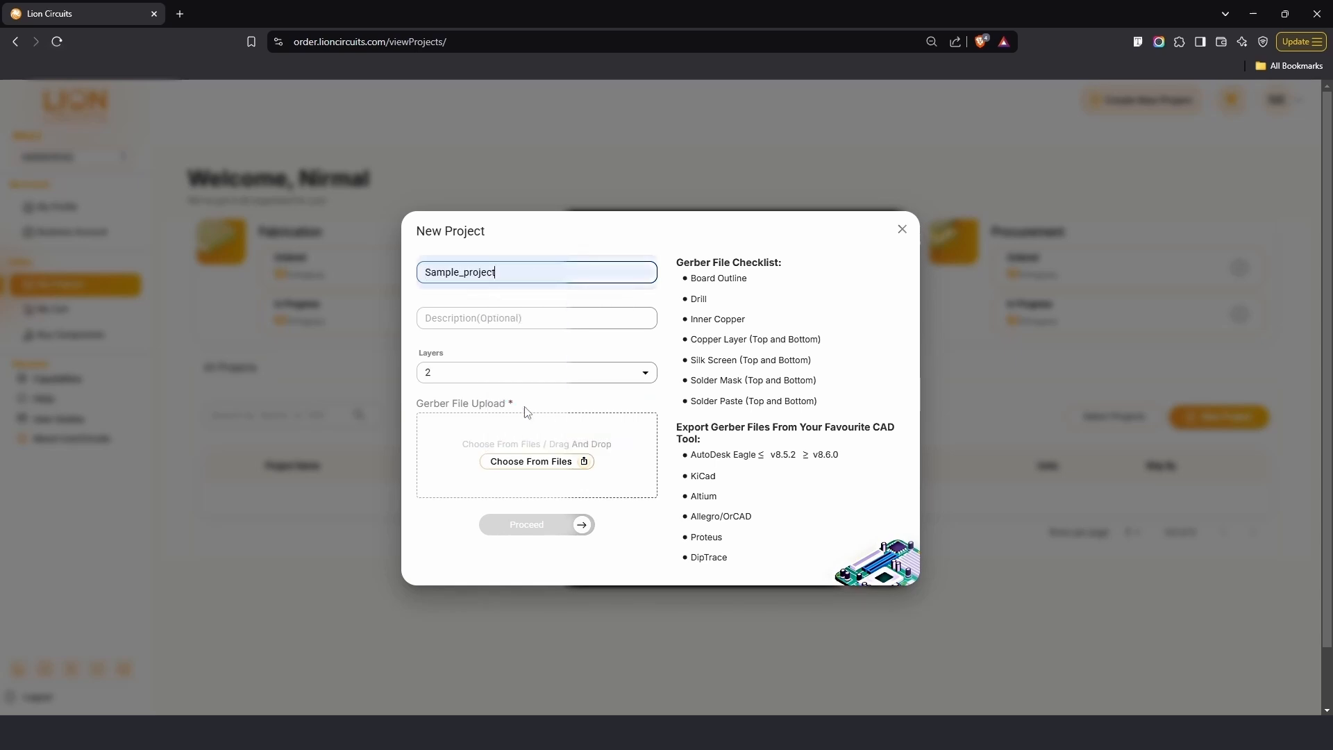
pyautogui.click(536, 316)
pyautogui.write('relay')
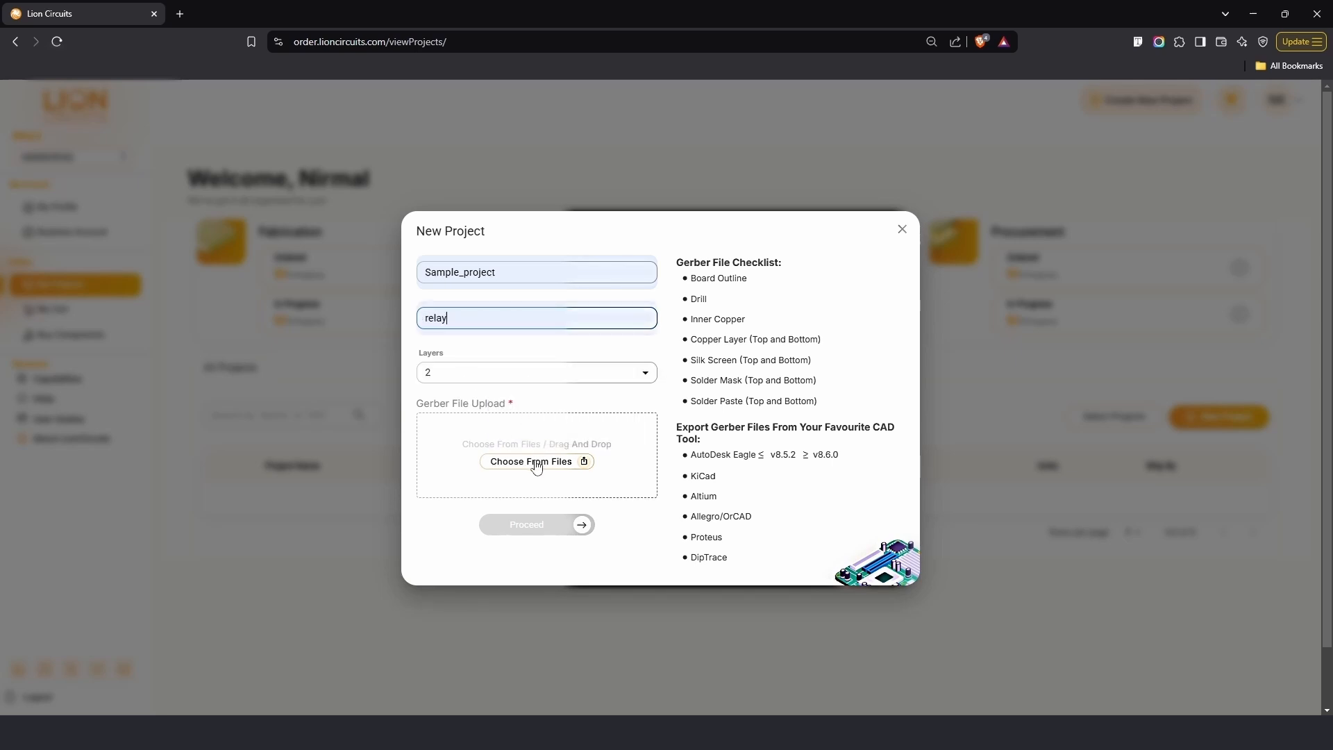
pyautogui.click(536, 465)
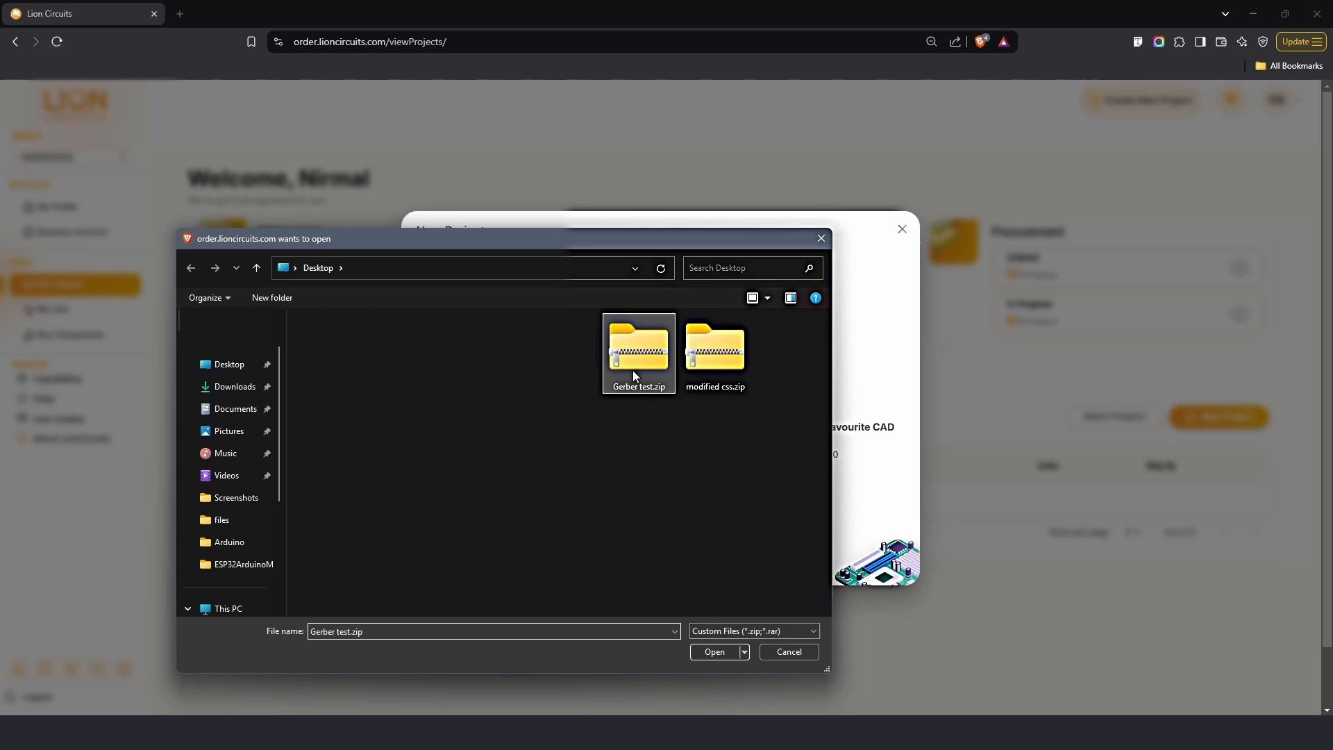
pyautogui.click(714, 656)
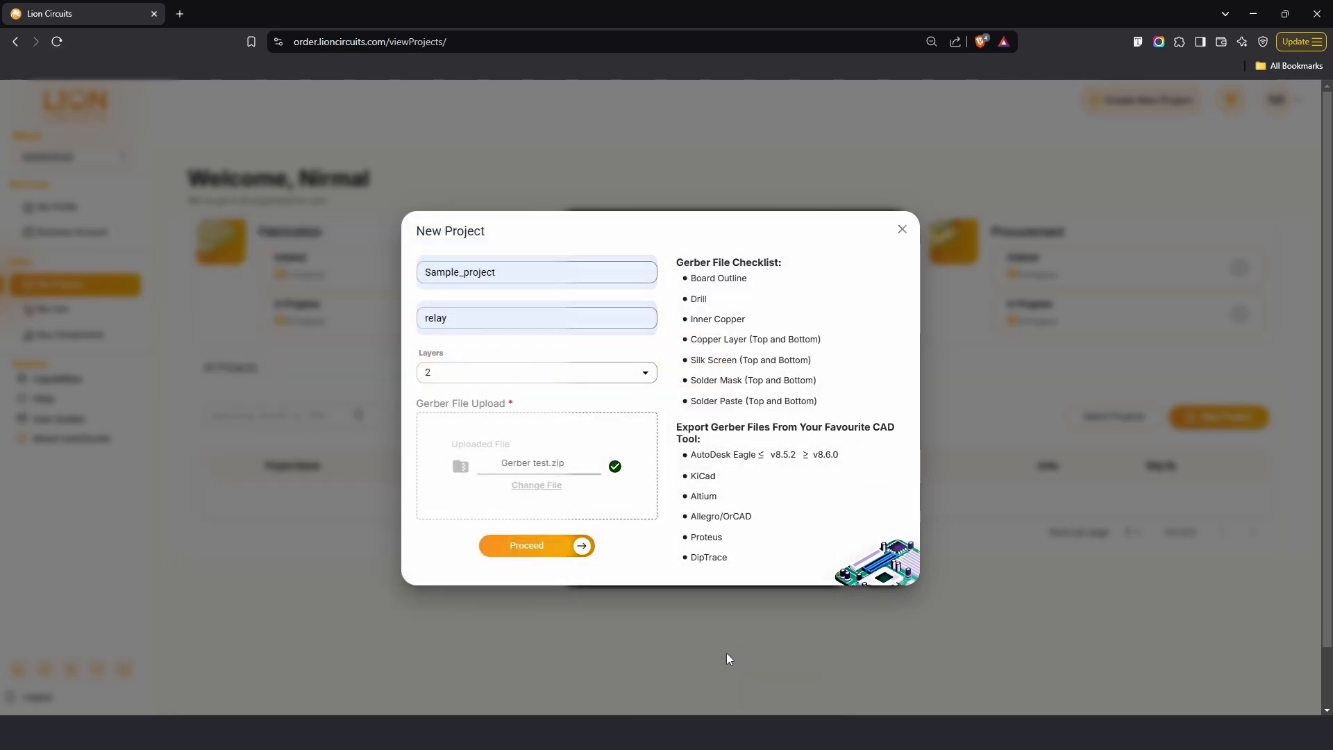
# Submit Sample_project for a quote and accept ₹799 fabrication with green solder mask
pyautogui.click(525, 544)
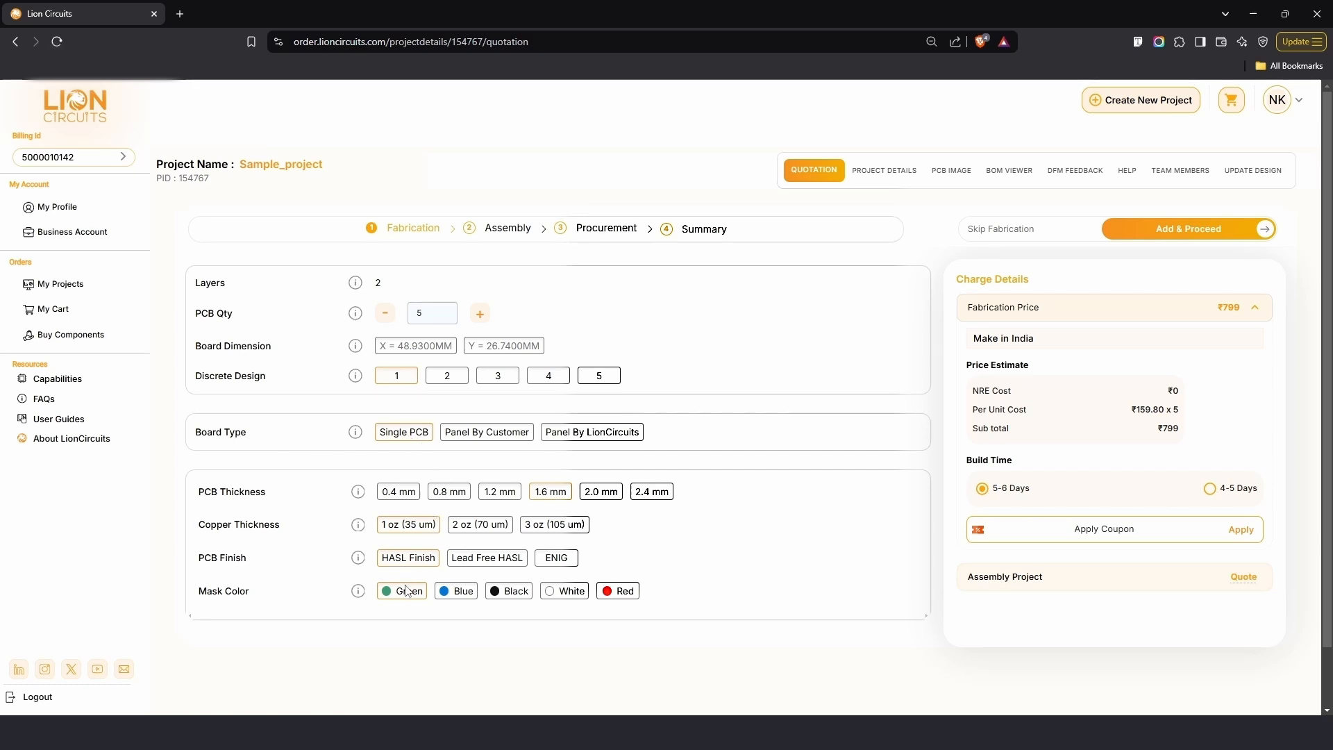
pyautogui.click(1188, 229)
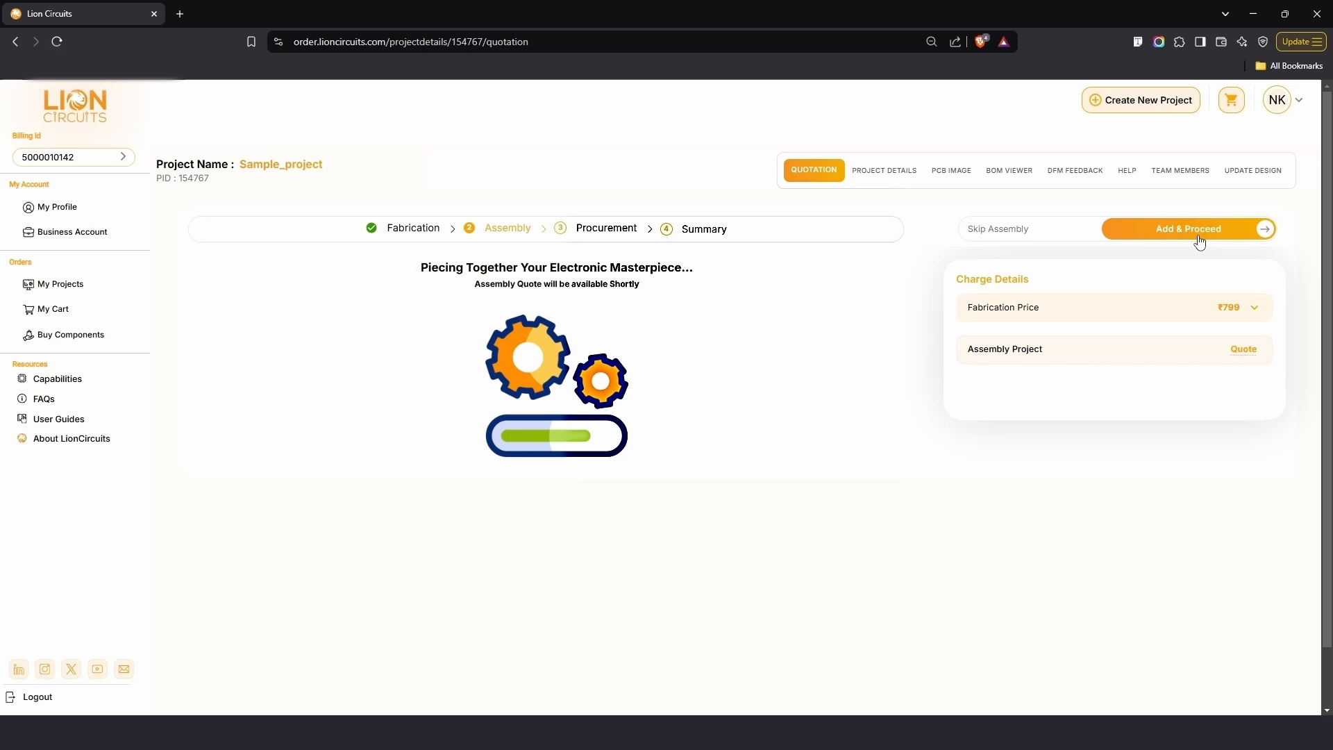
# Upload Example.xlsx as the BOM file, reaching the BOM field mapping
pyautogui.click(1187, 229)
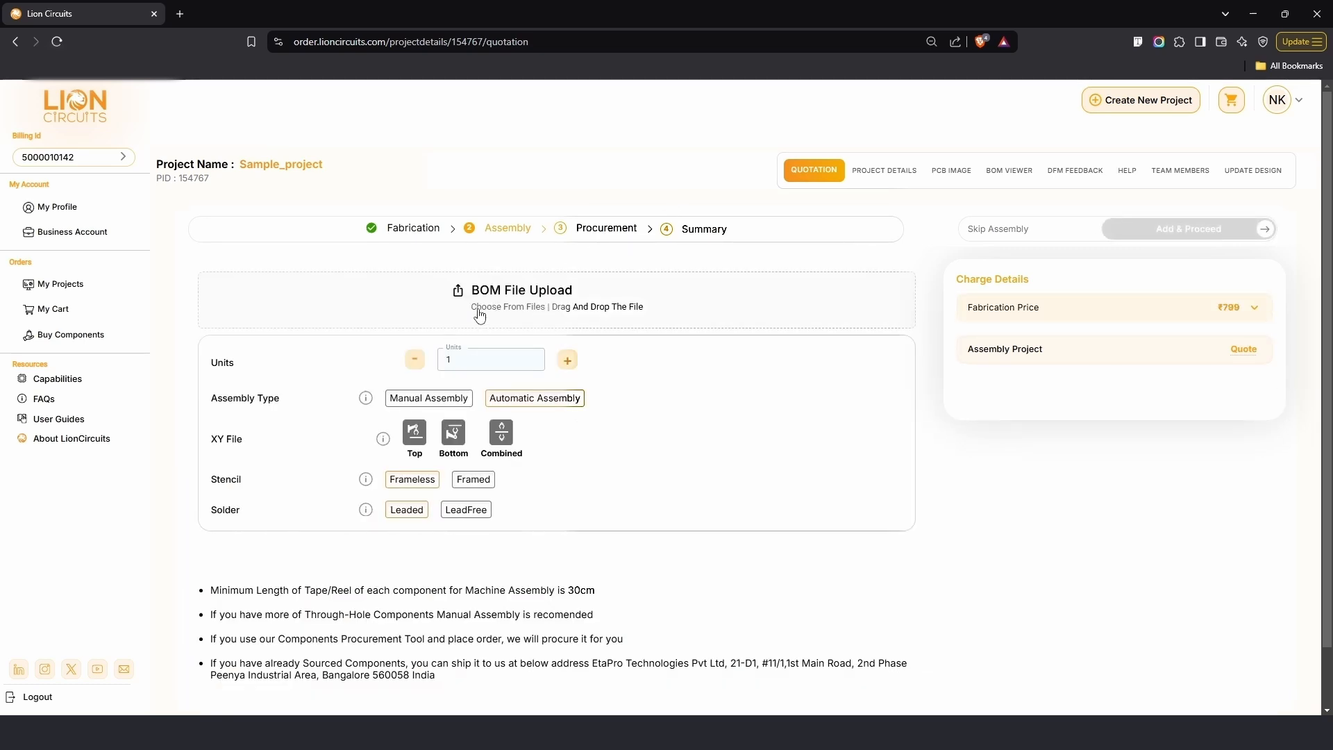
pyautogui.click(521, 291)
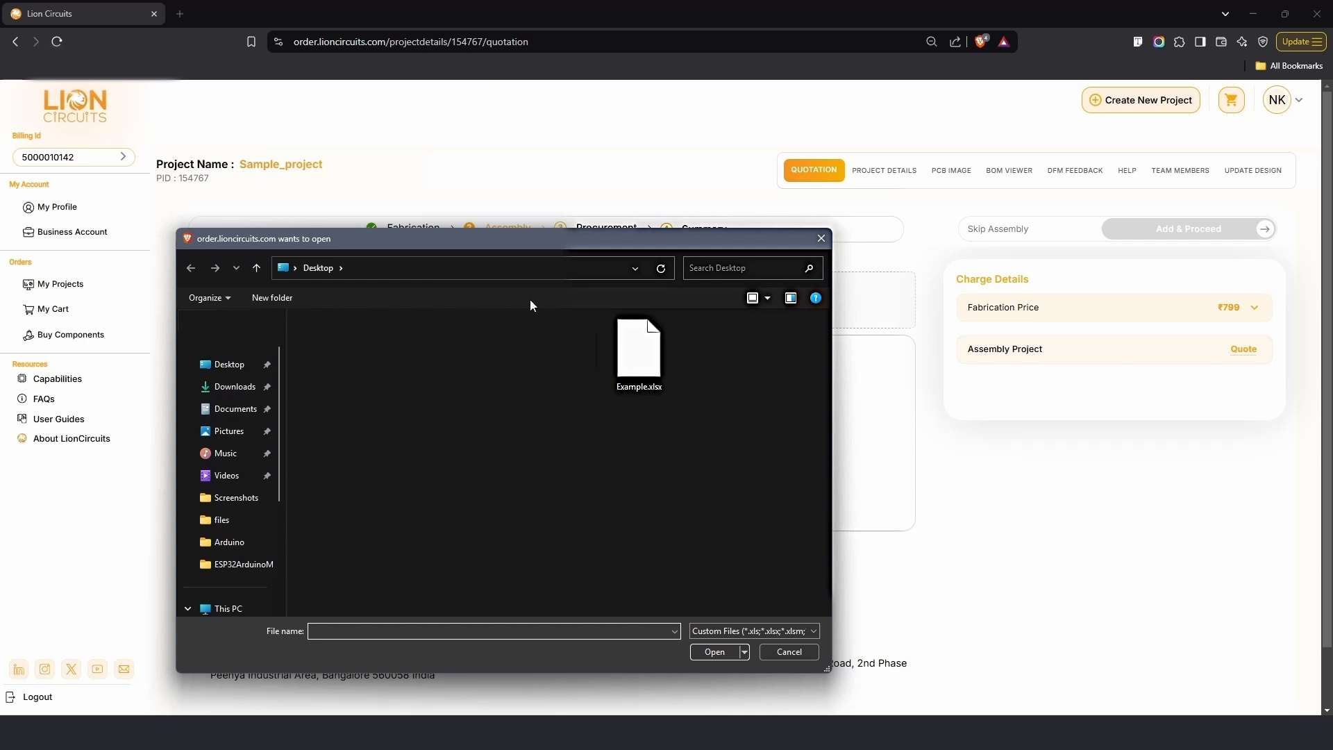
pyautogui.click(639, 348)
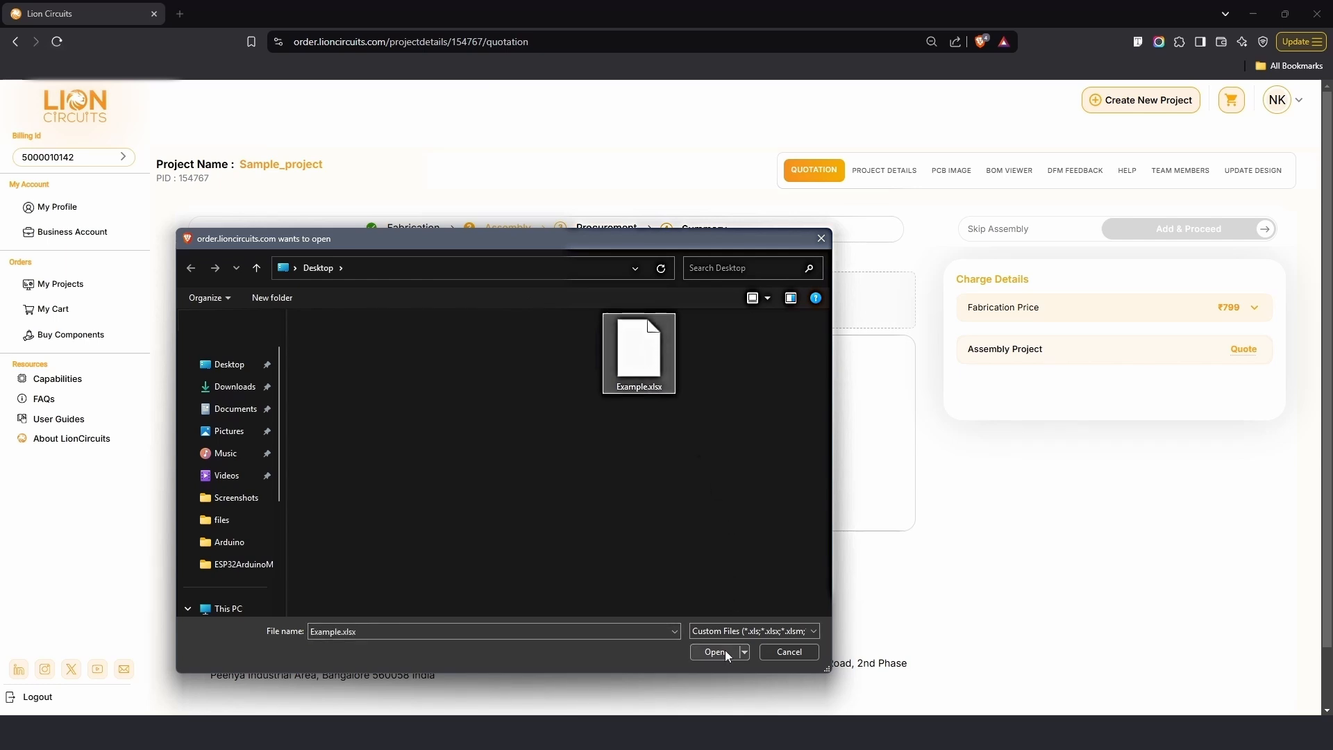
pyautogui.click(715, 653)
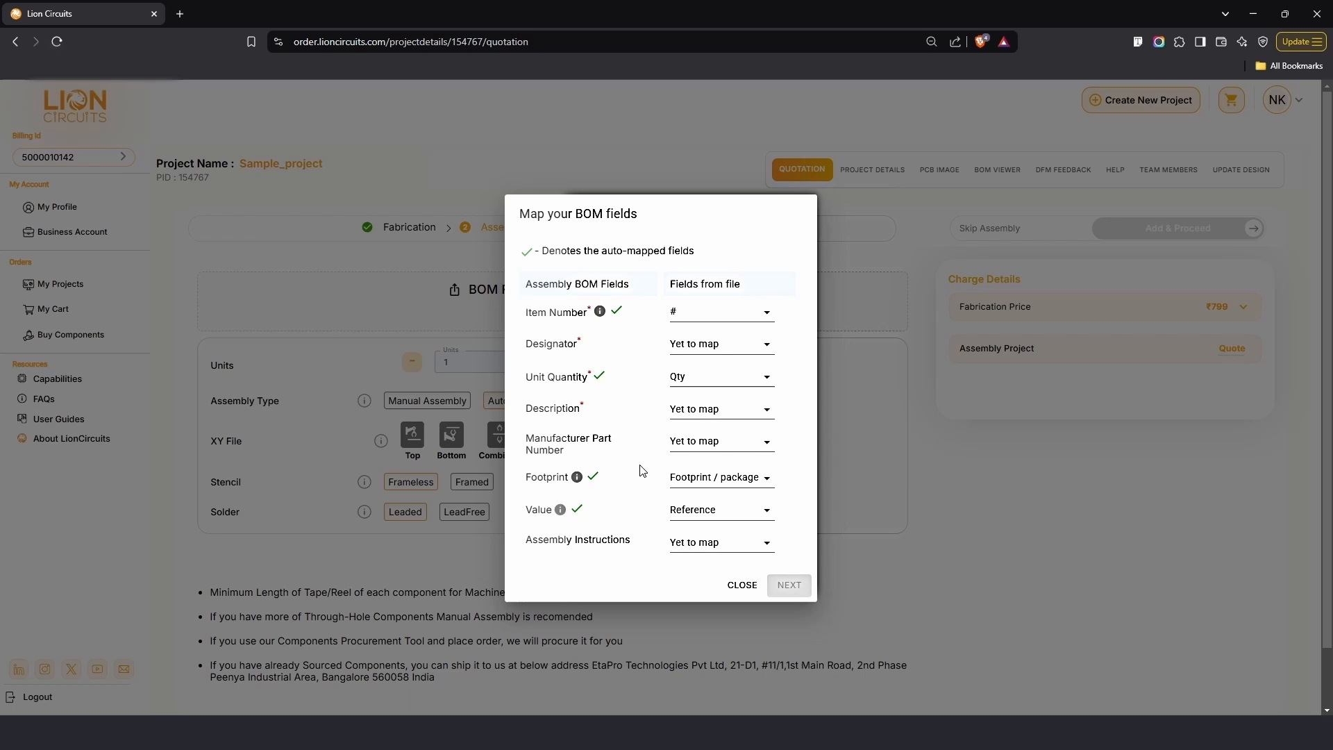
# Map Designator→Reference, Description→Datasheet, MPN→Value, Value→Value and submit; 17 components found
pyautogui.click(719, 343)
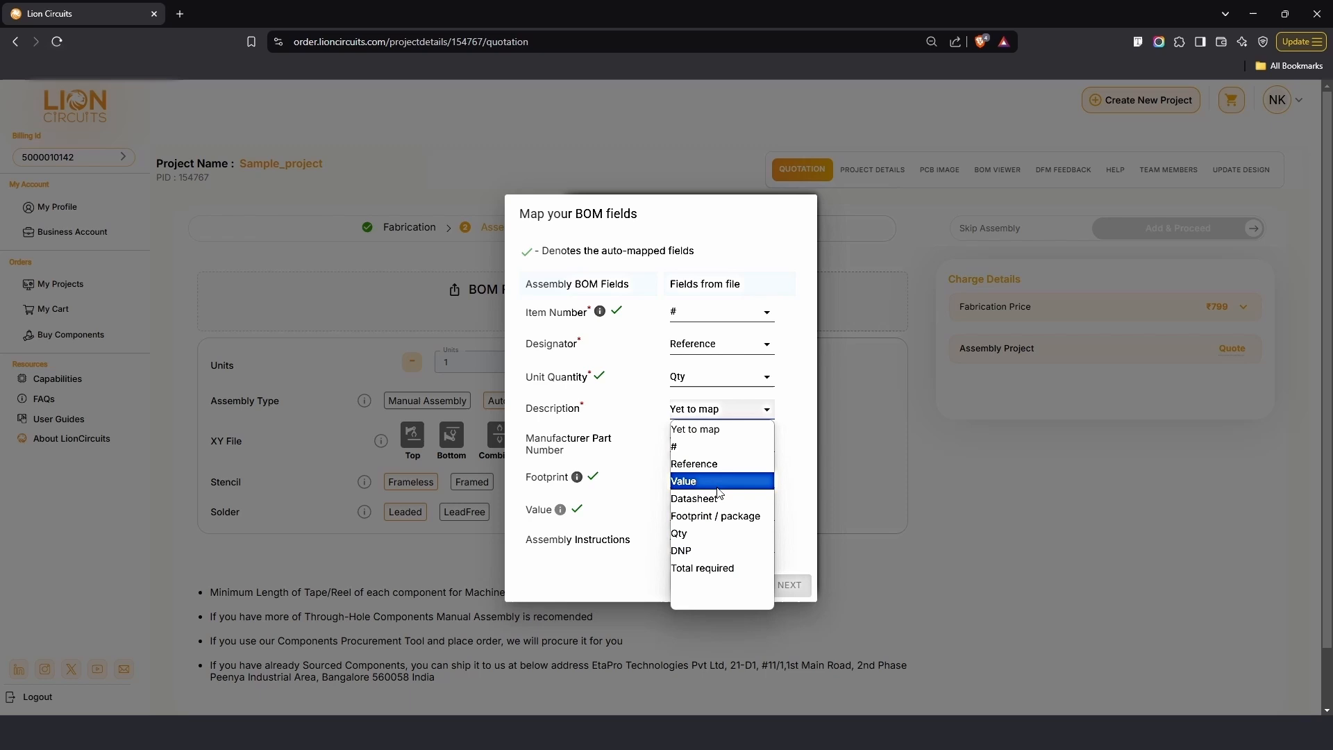
pyautogui.click(694, 498)
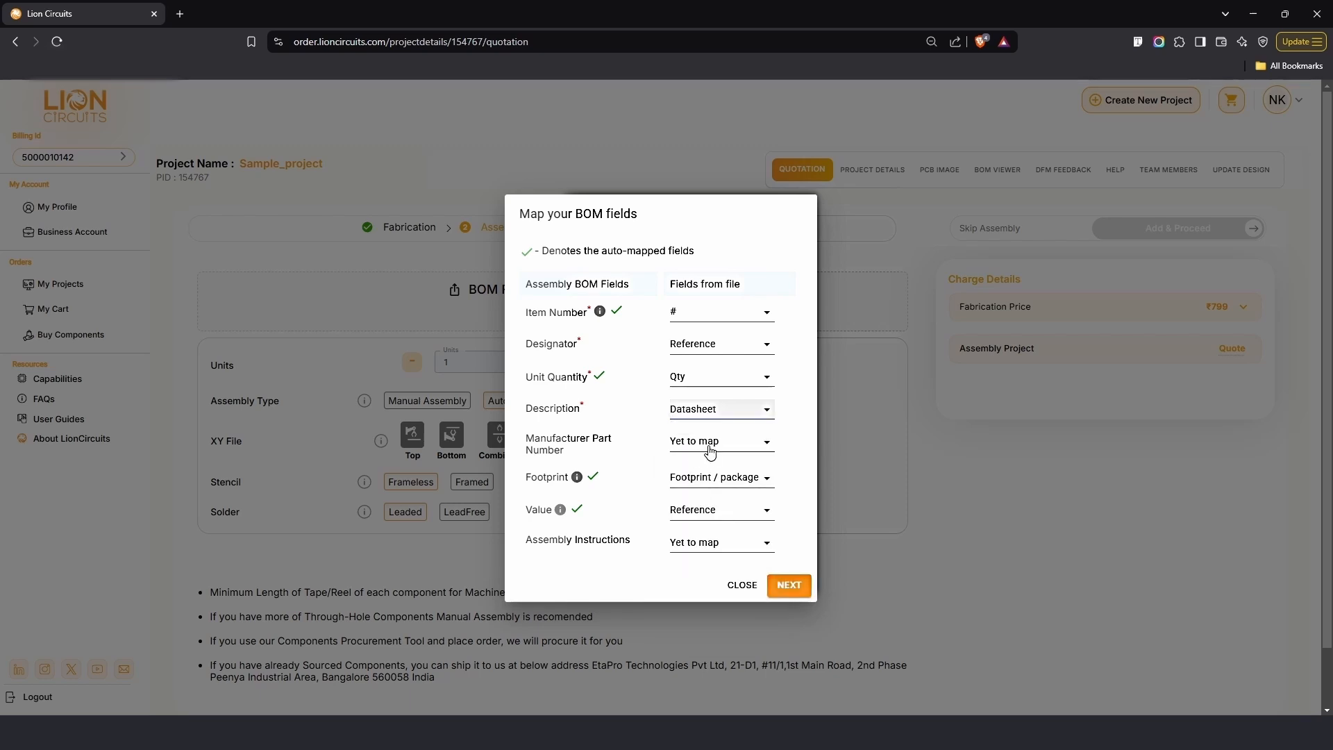
pyautogui.click(719, 442)
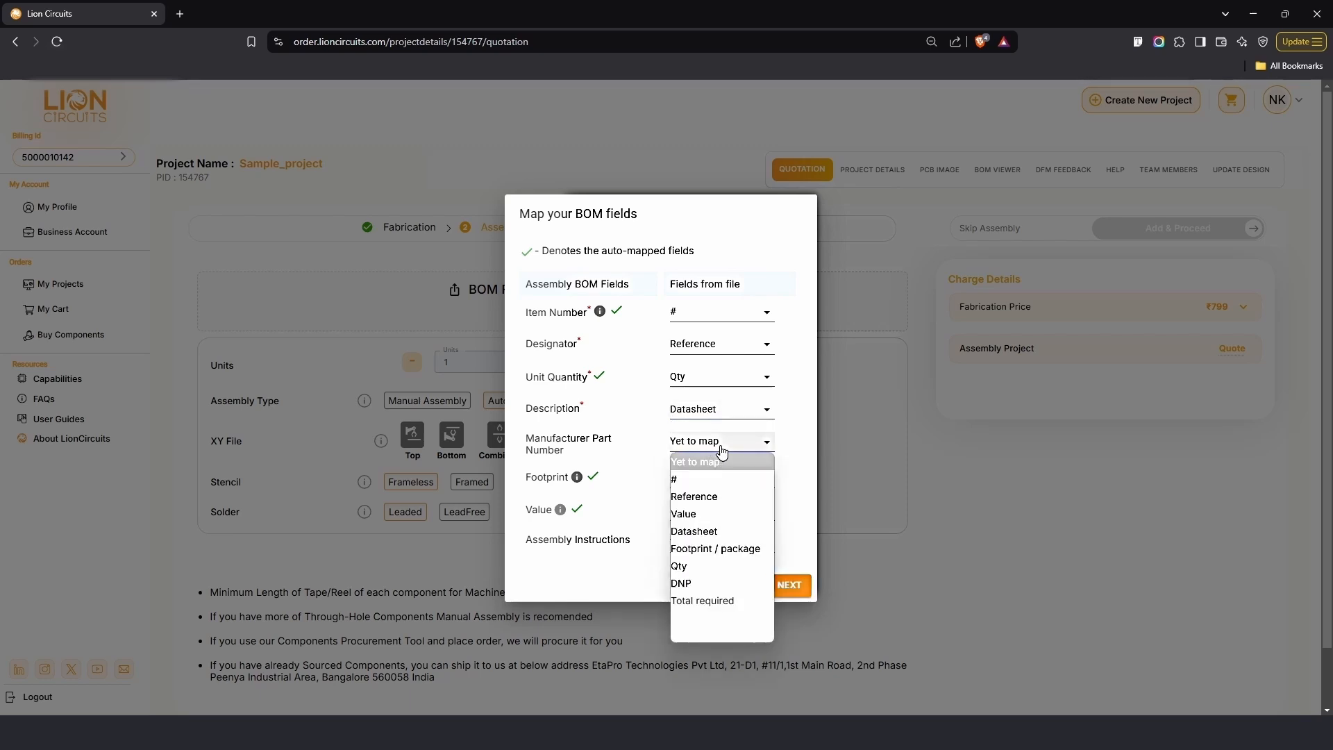
pyautogui.moveTo(712, 517)
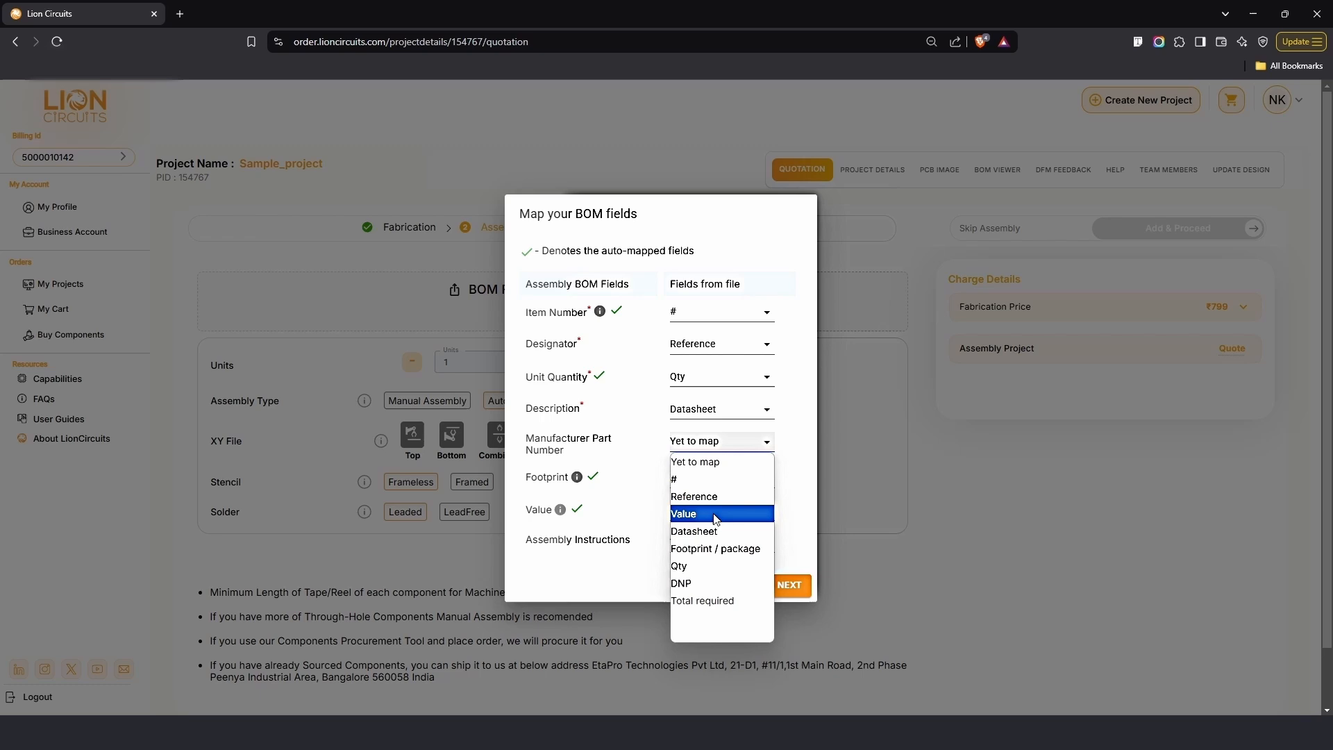
pyautogui.click(683, 513)
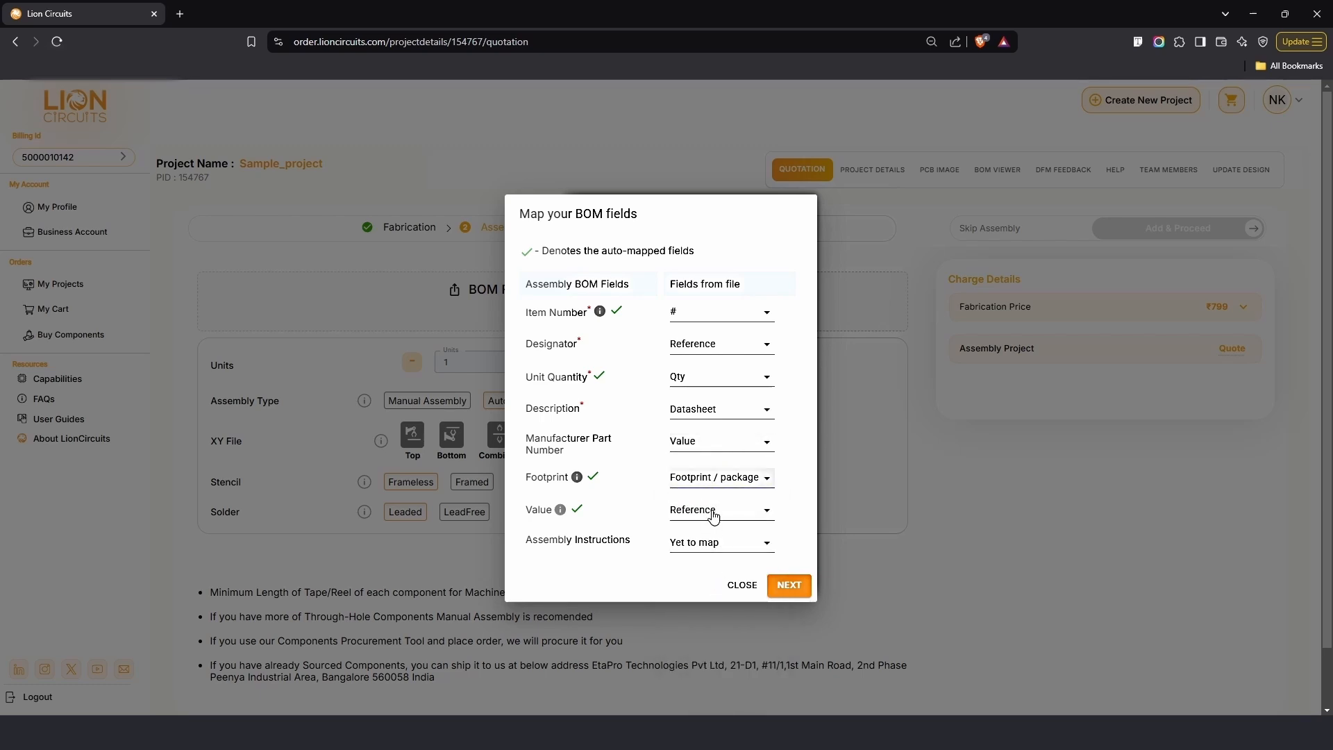
pyautogui.click(719, 509)
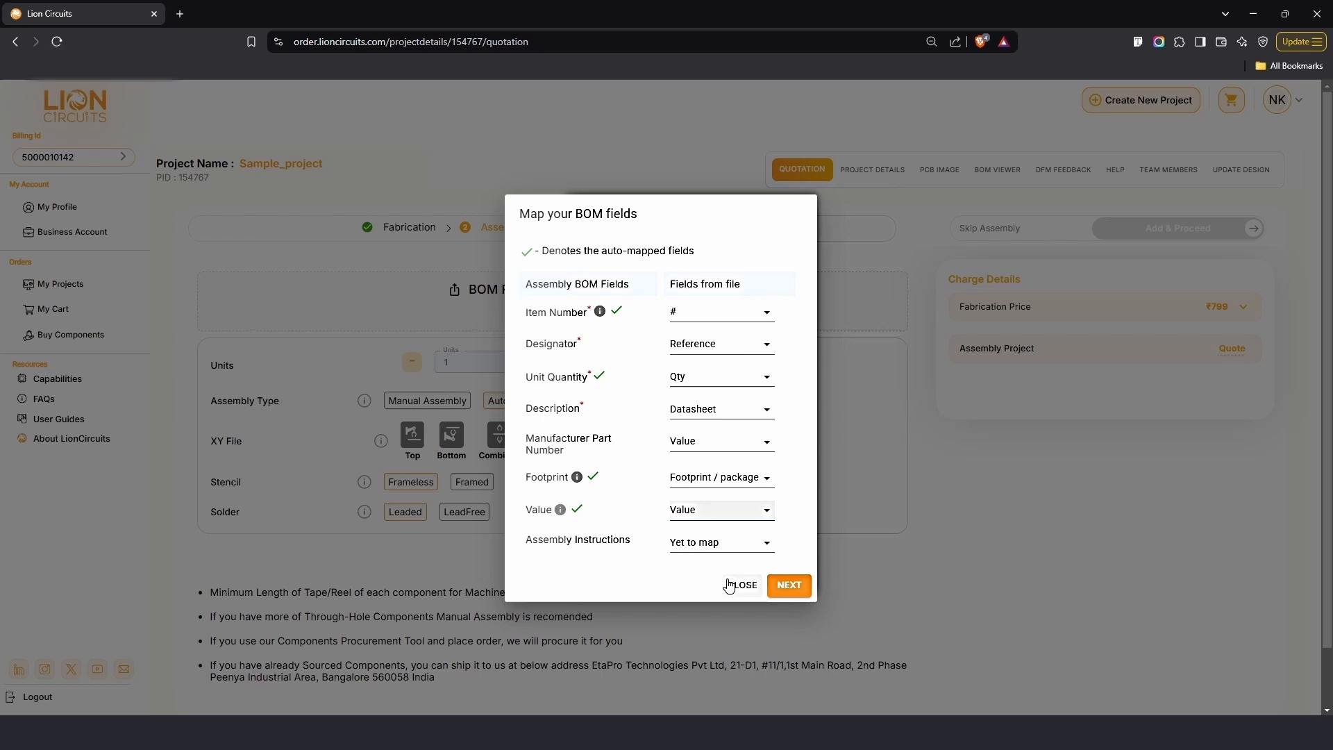
pyautogui.click(787, 585)
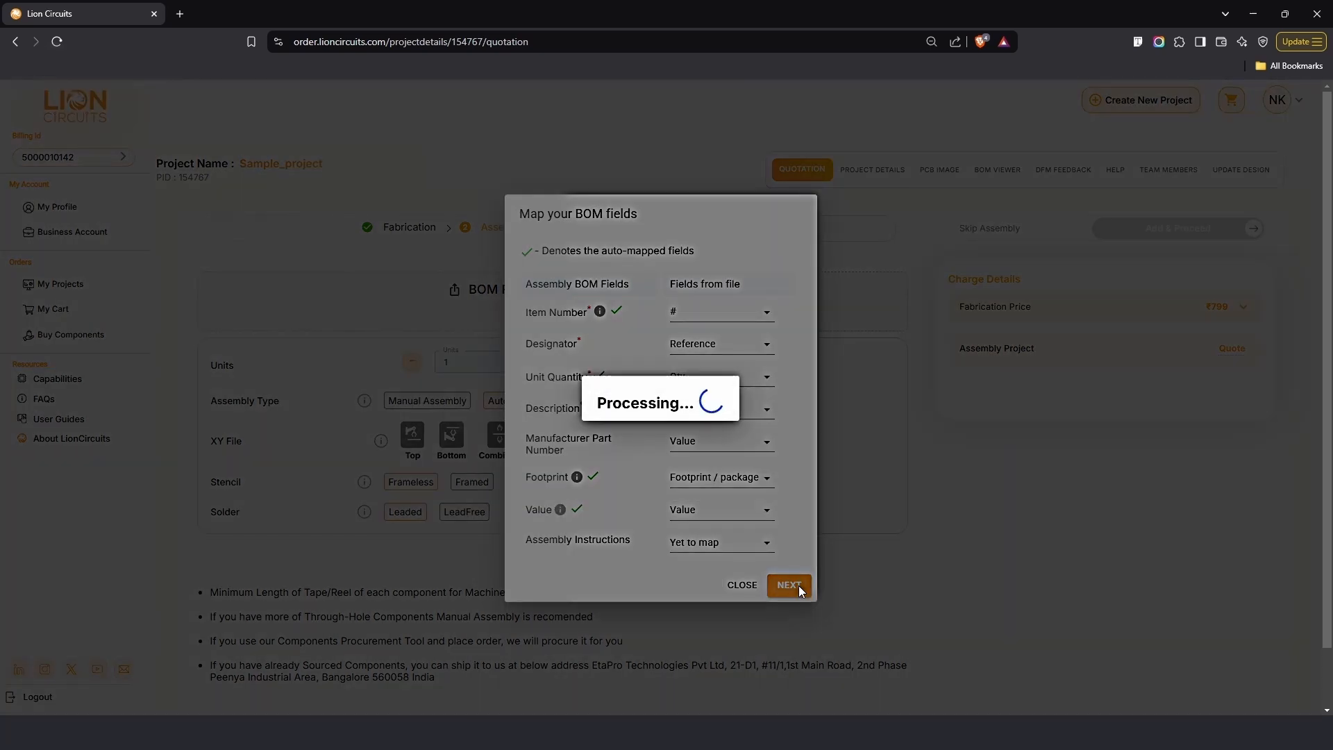
pyautogui.click(787, 585)
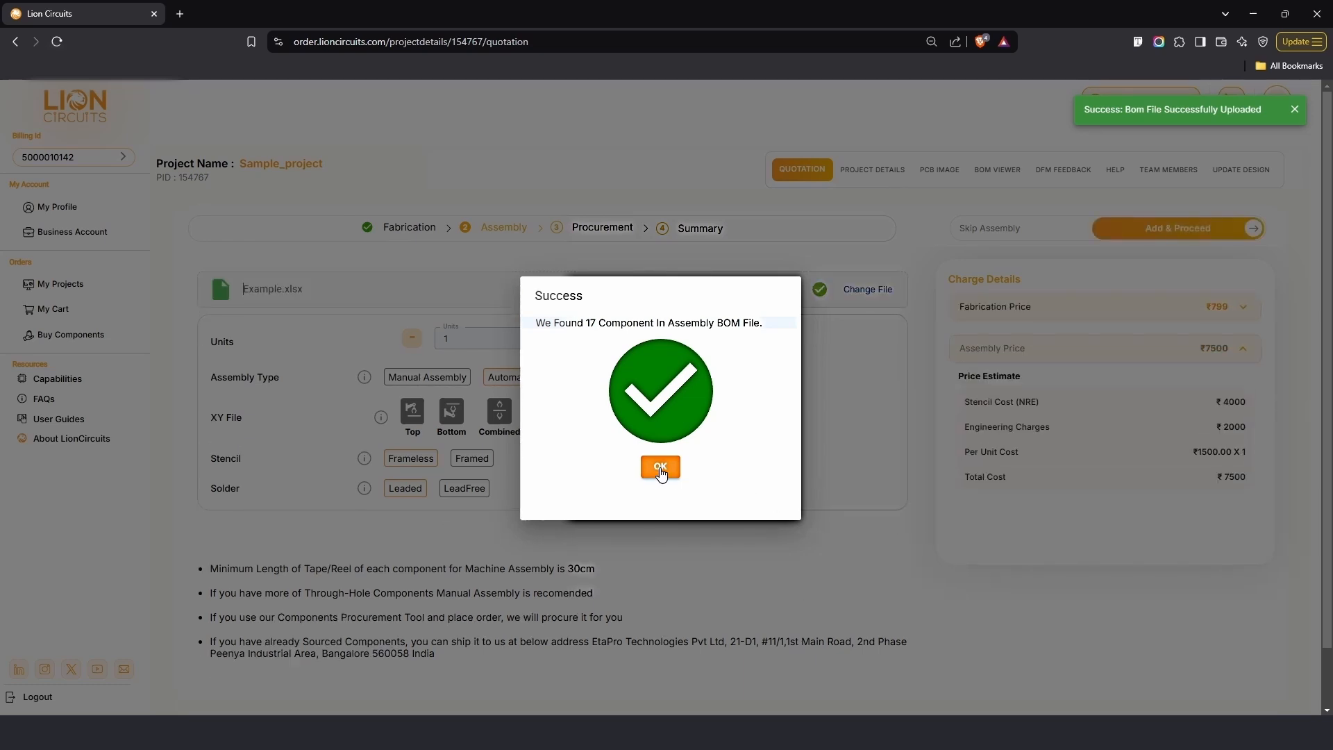
# Dismiss the components-found message and upload Example.xlsx as the top XY placement file
pyautogui.click(661, 467)
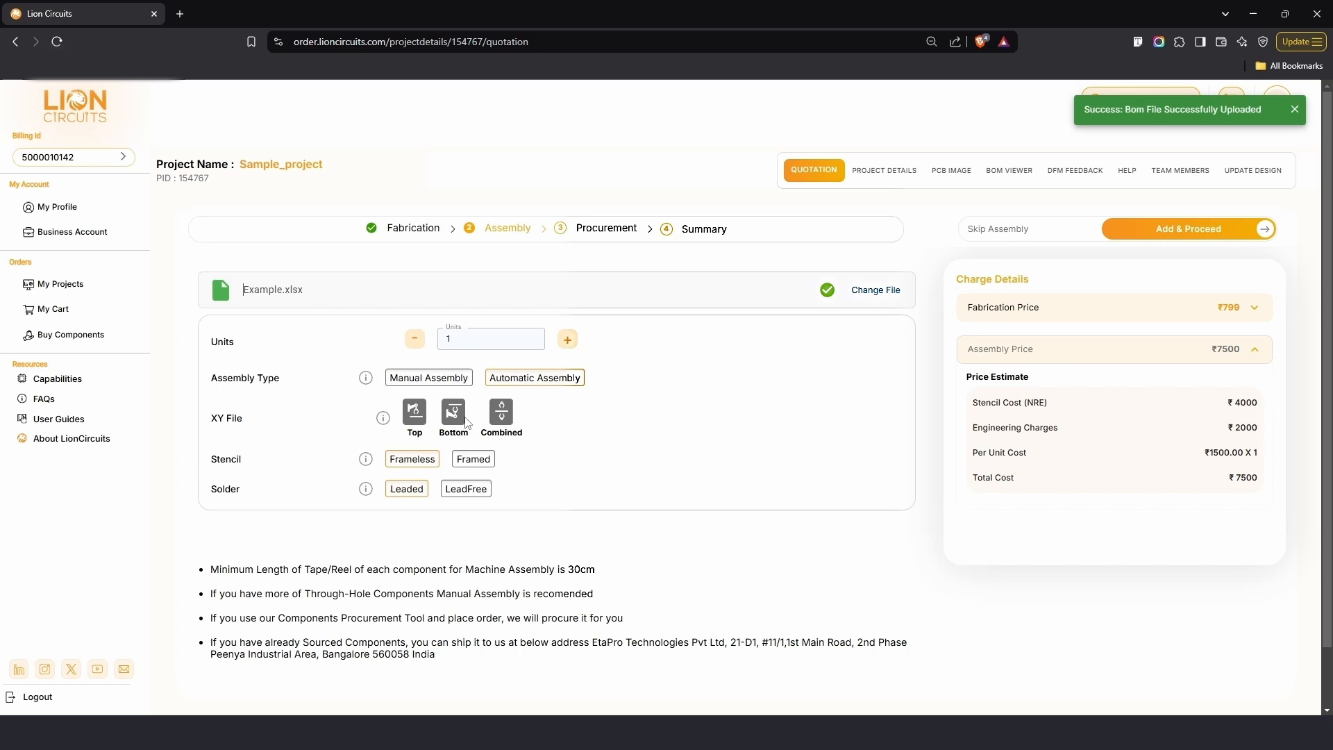
pyautogui.click(414, 414)
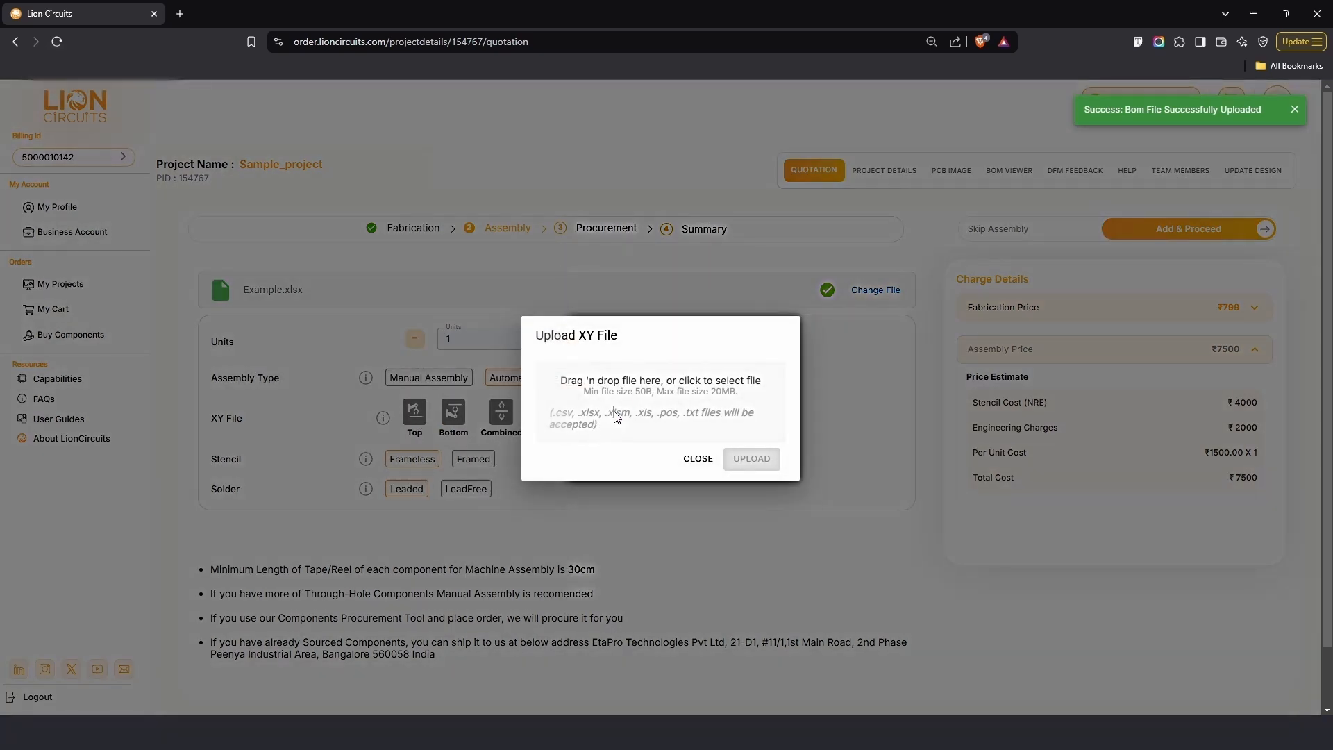
pyautogui.click(658, 404)
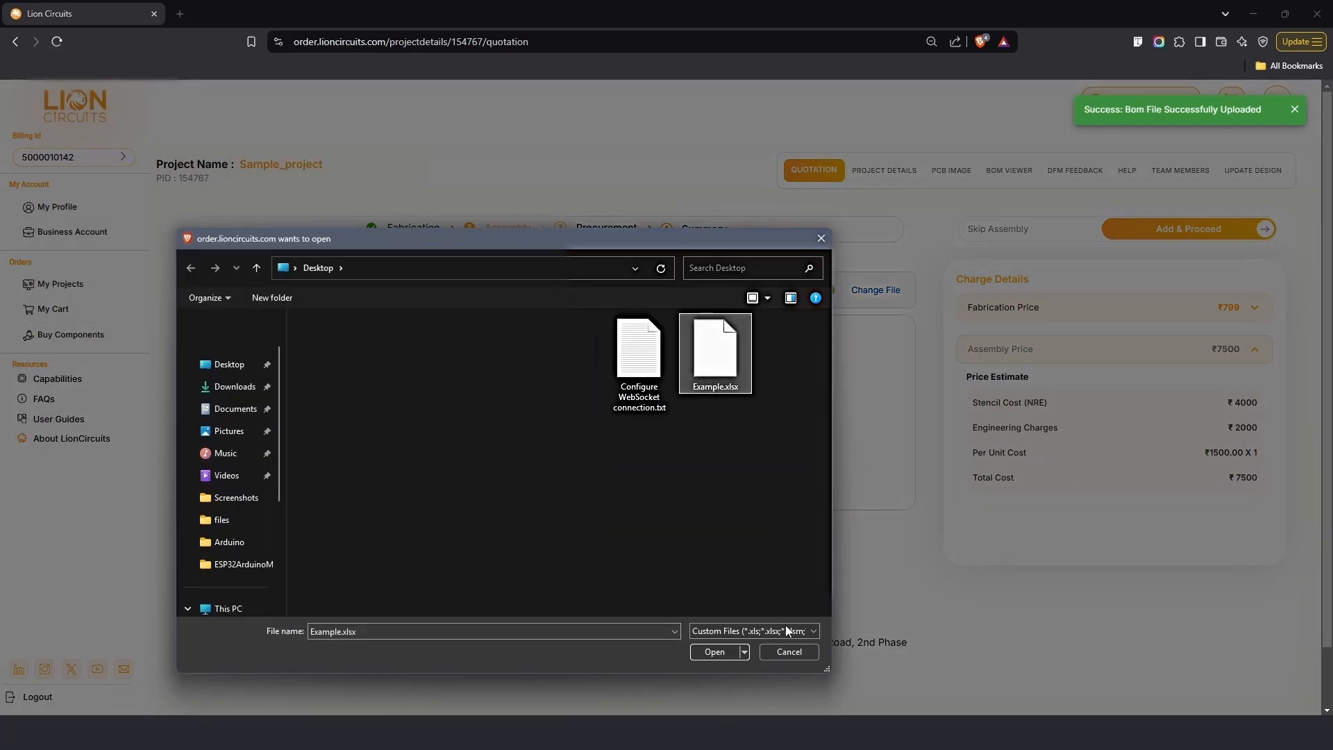
pyautogui.click(715, 651)
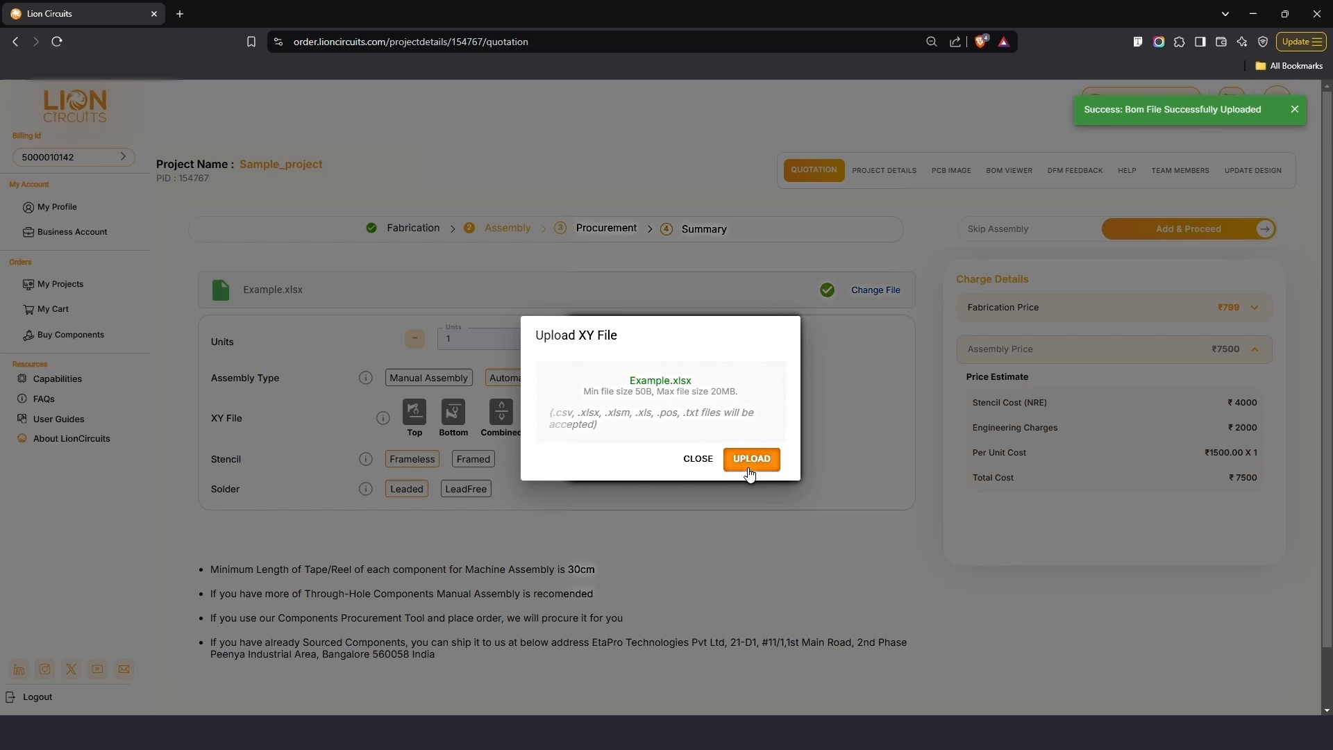
pyautogui.click(751, 460)
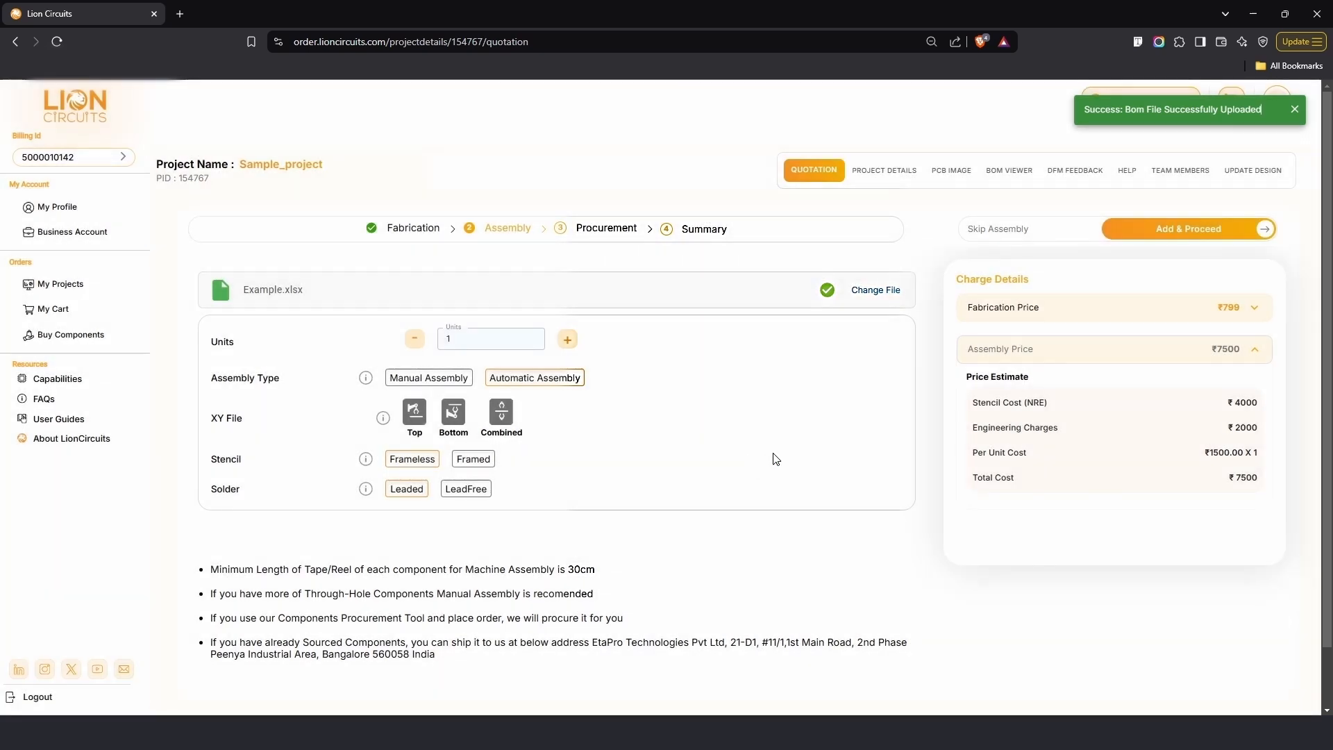
# Choose a framed stencil and lead-free solder, raising the assembly price to ₹7850
pyautogui.click(413, 411)
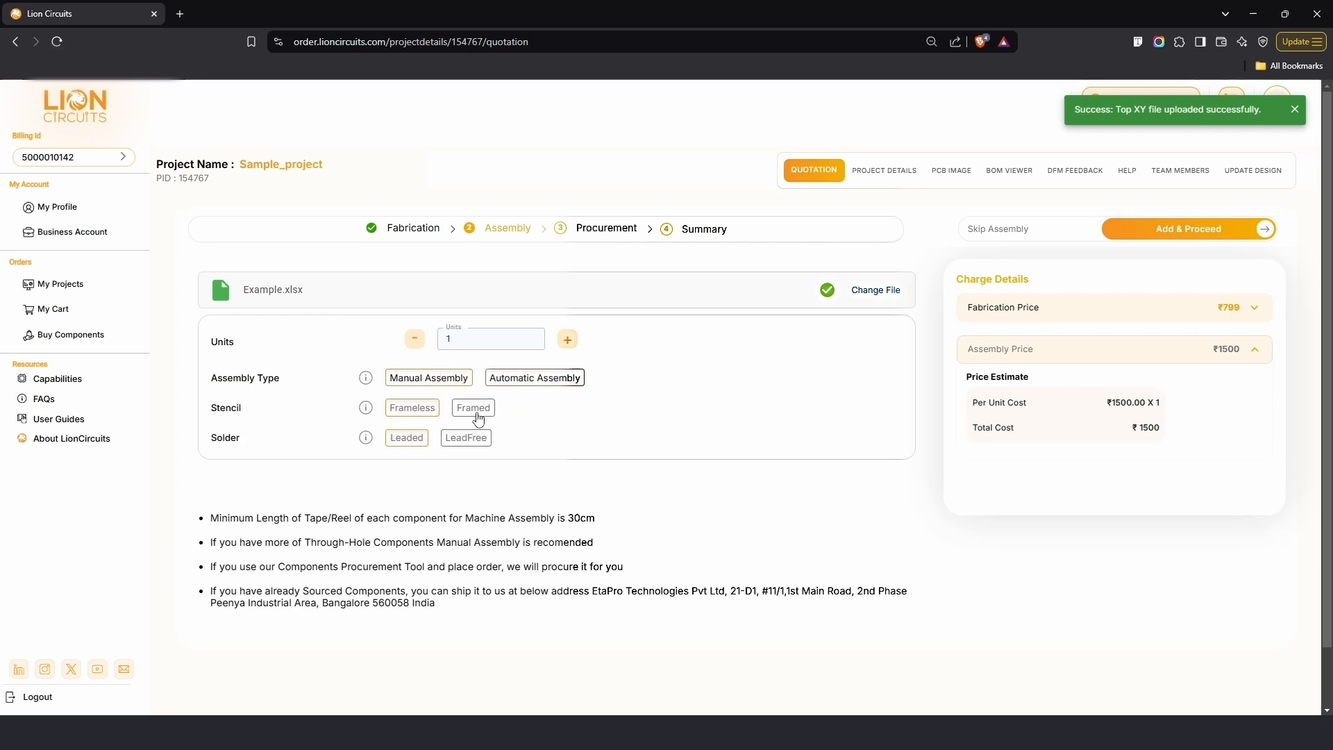
pyautogui.click(535, 378)
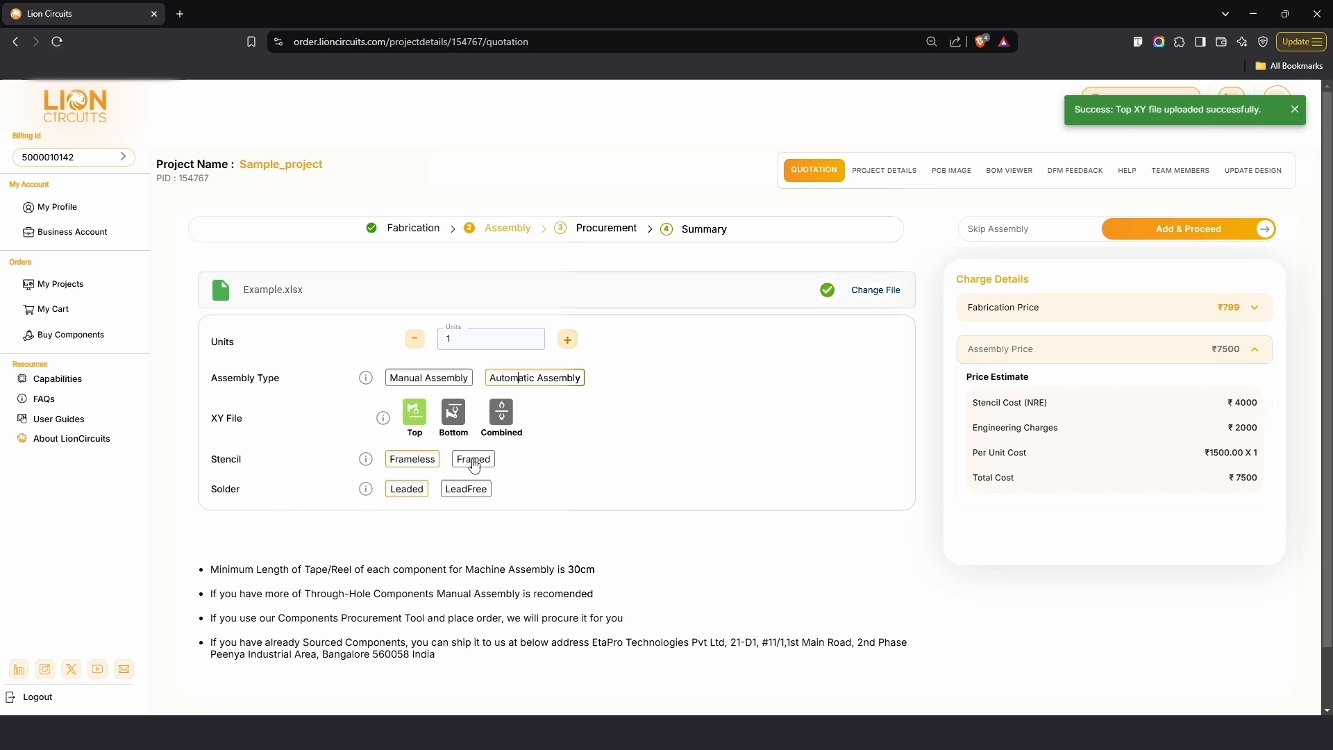
pyautogui.click(472, 460)
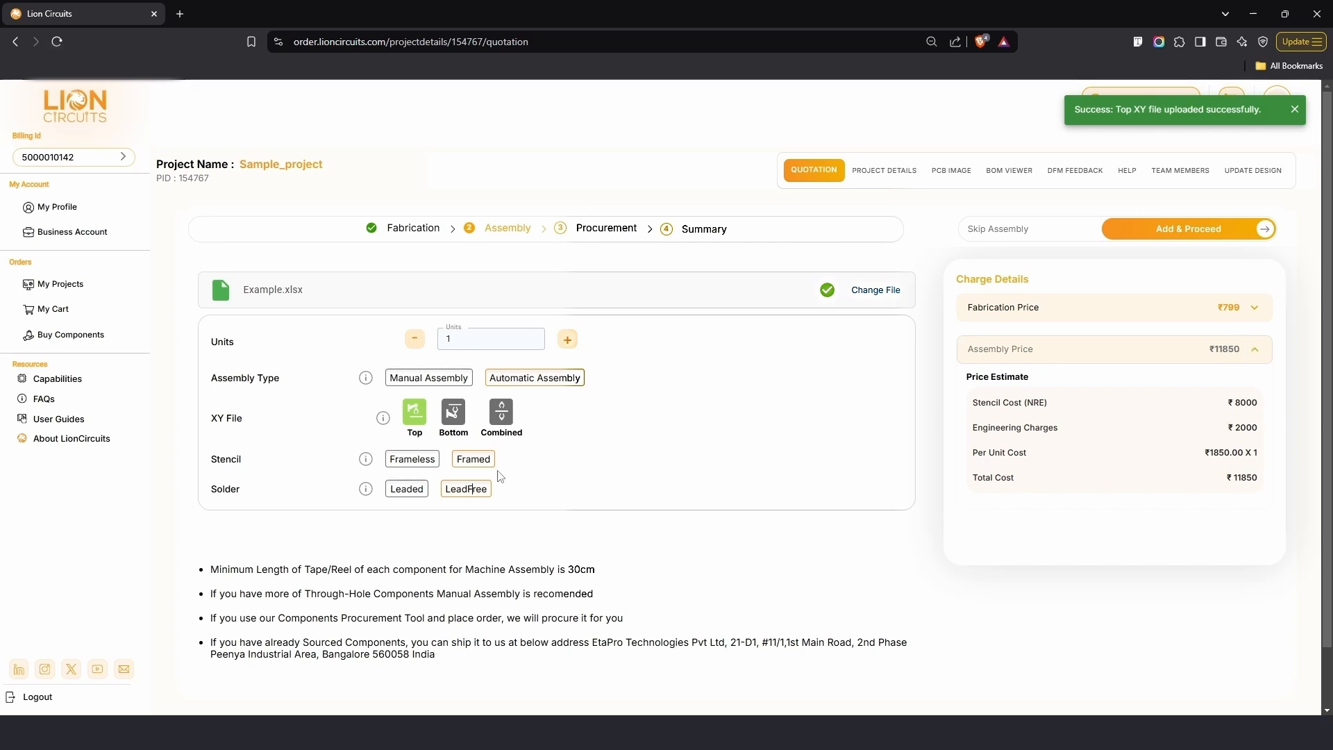
pyautogui.click(411, 460)
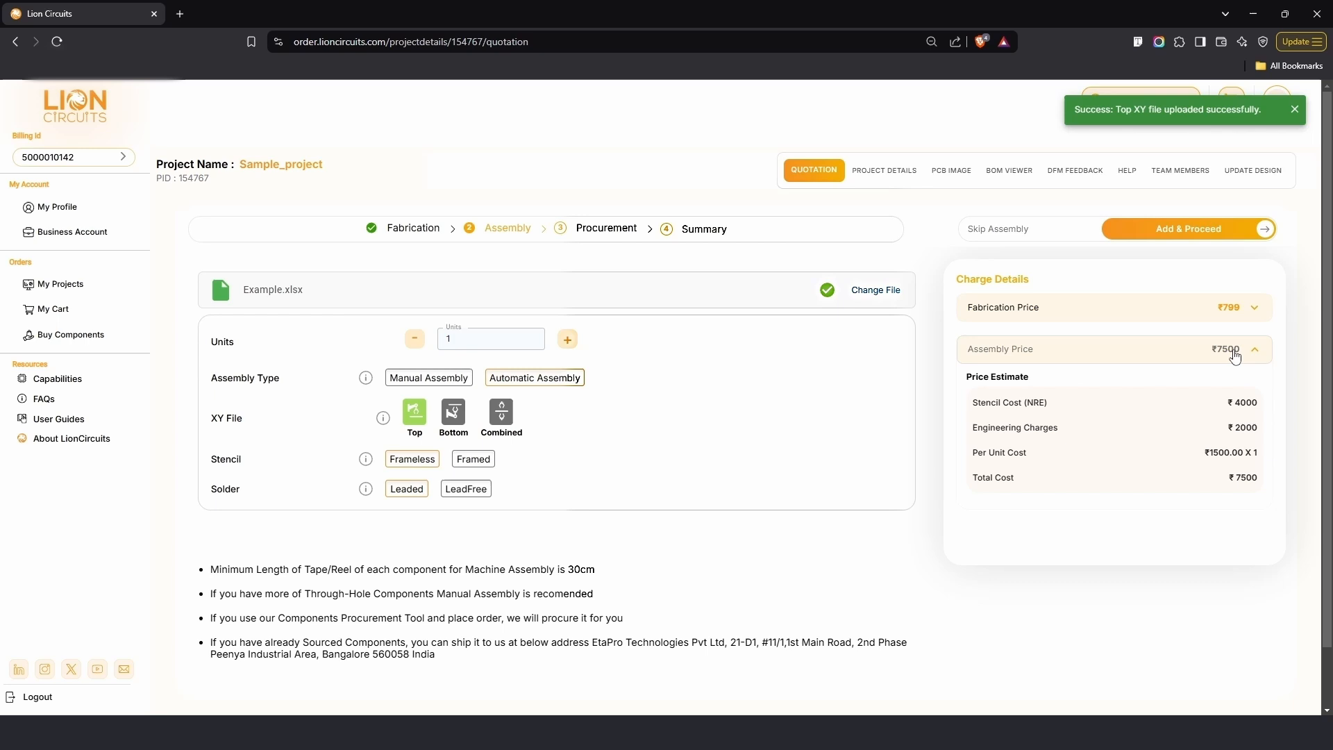
pyautogui.click(465, 488)
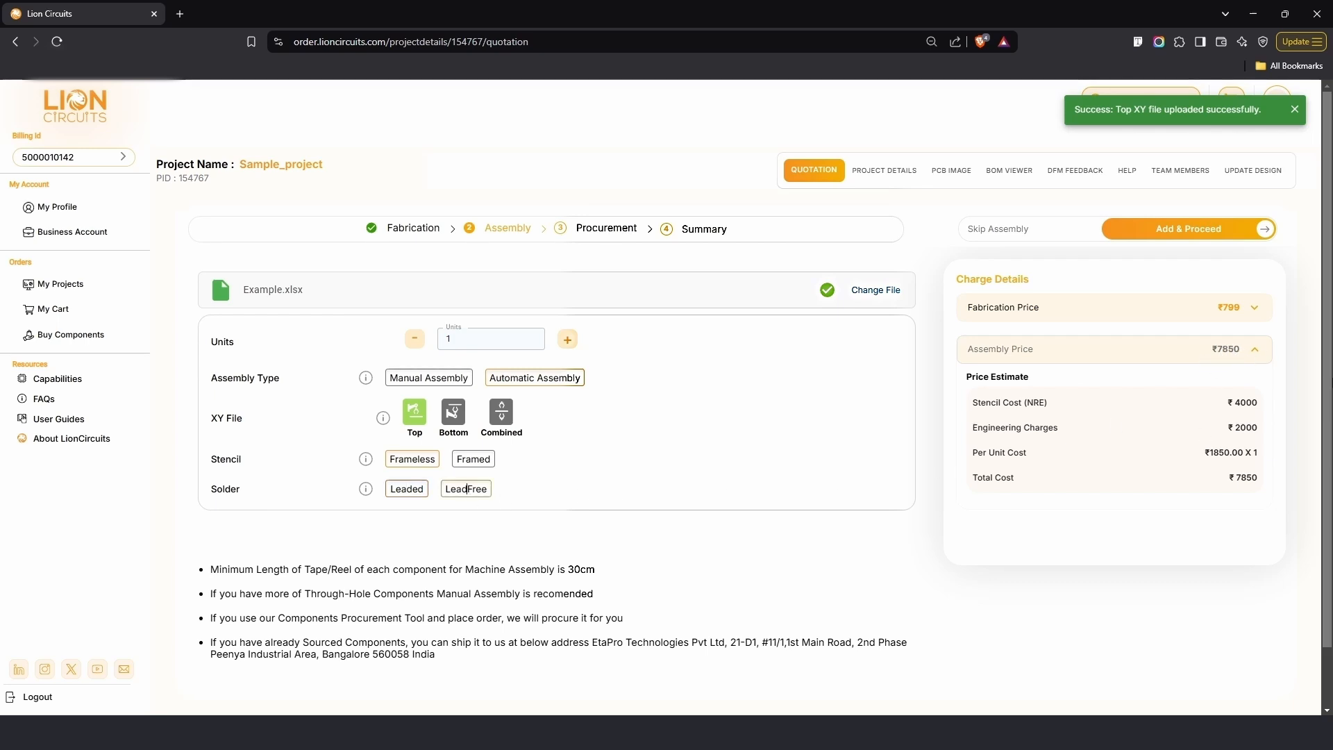
pyautogui.moveTo(528, 433)
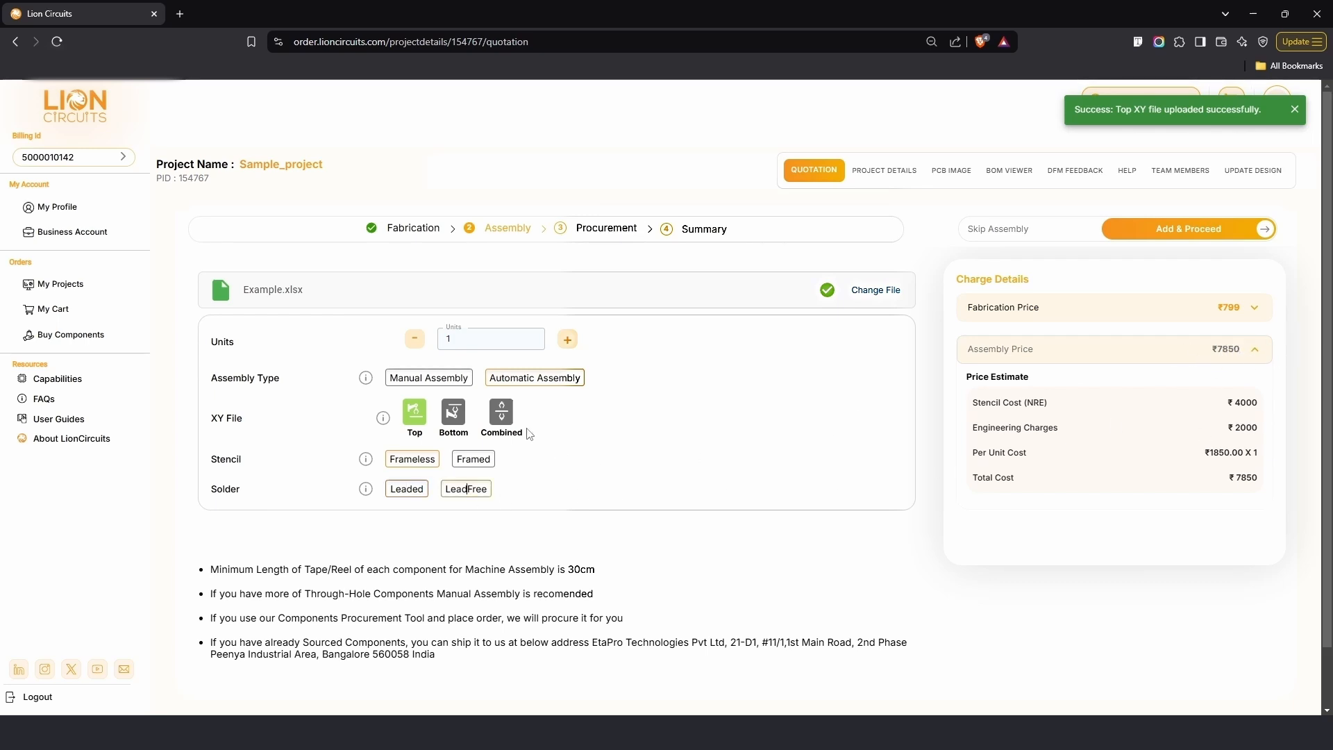
pyautogui.scroll(-3)
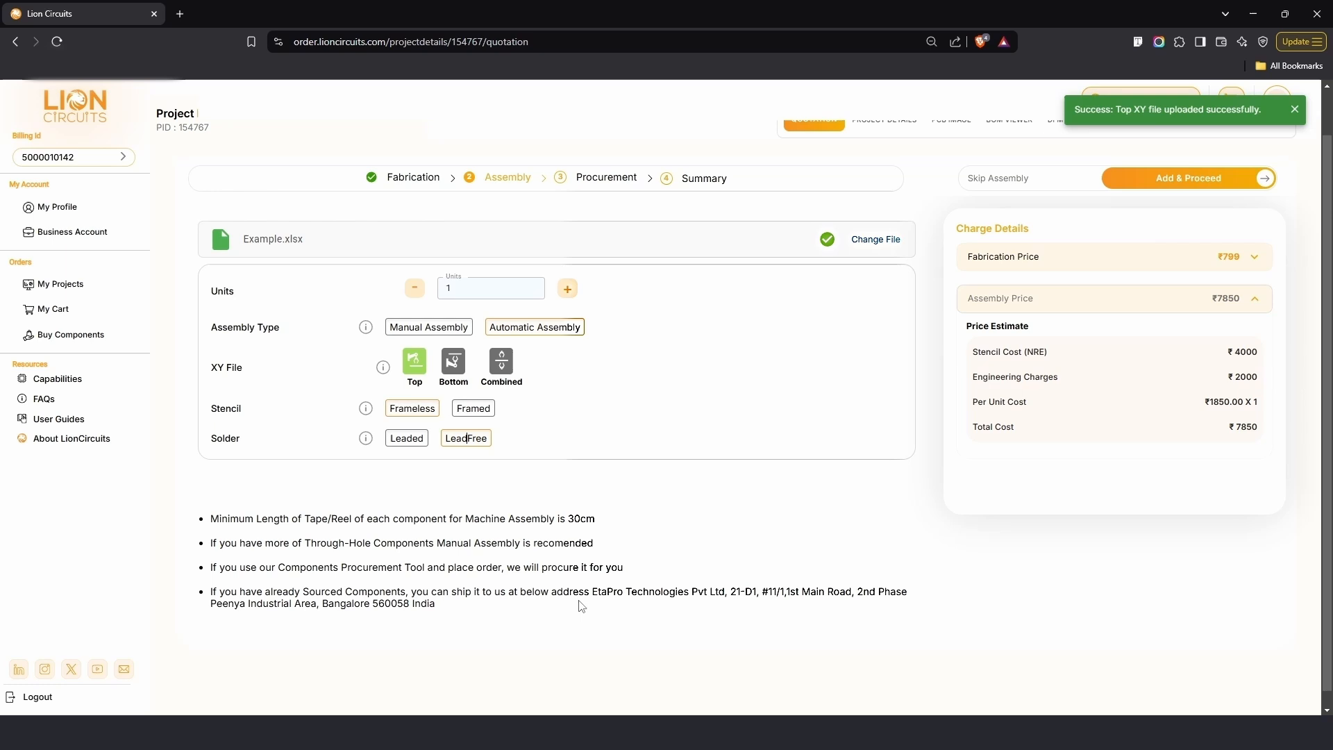
# Proceed to procurement, try Procure By Me, then keep Procure By LC at ₹536.33 per board
pyautogui.click(1187, 179)
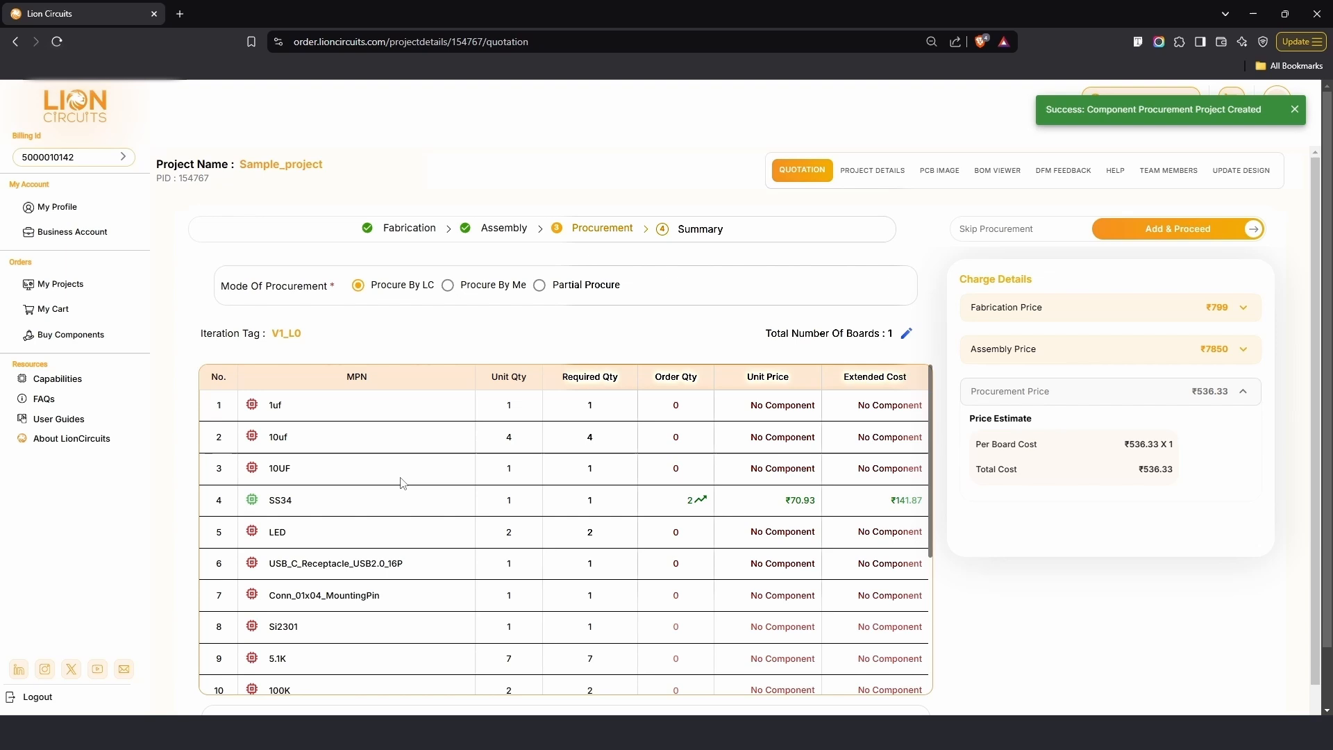
pyautogui.moveTo(339, 516)
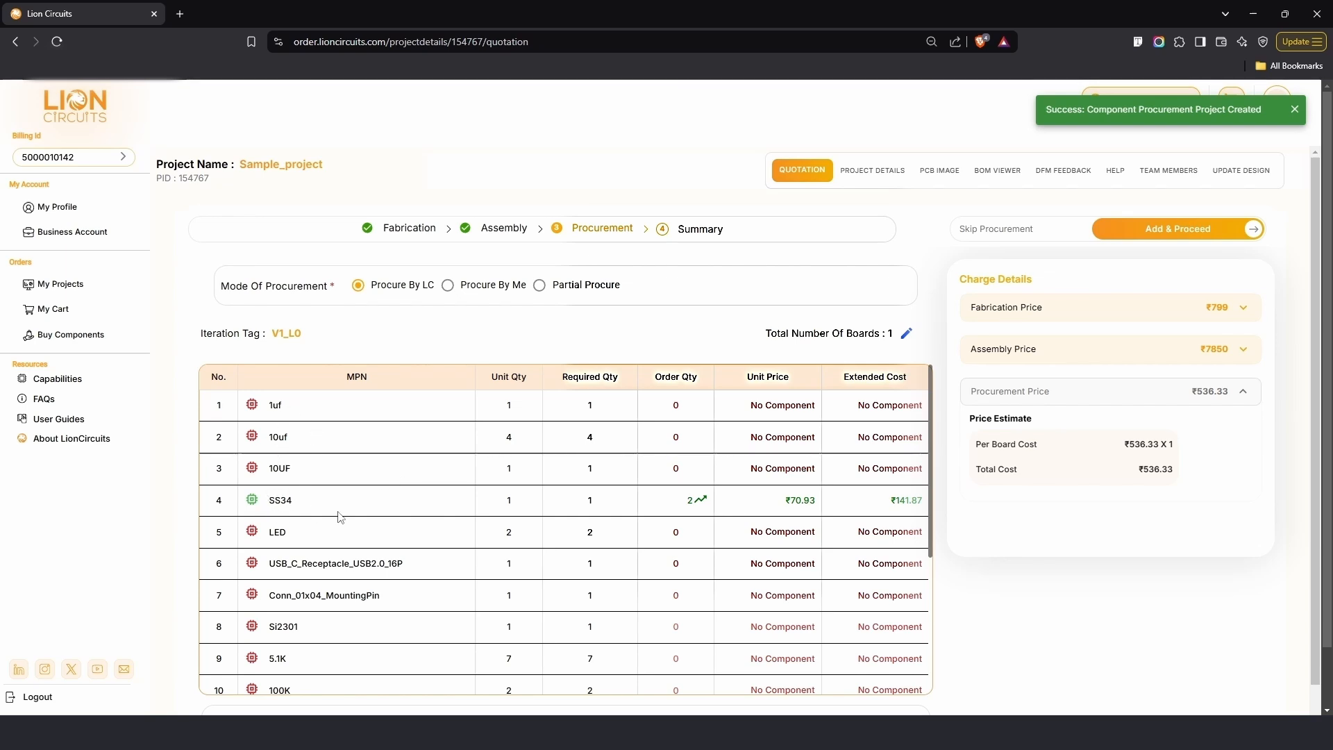
pyautogui.scroll(-3)
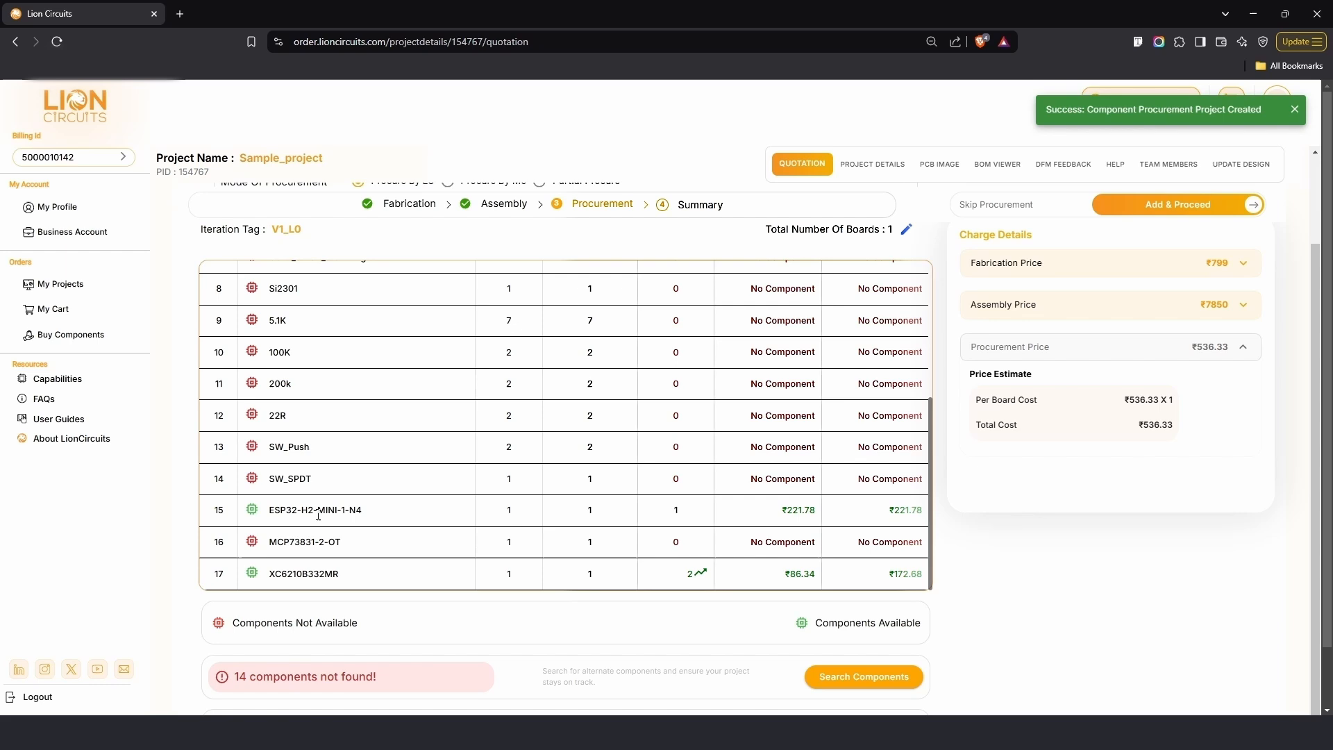
pyautogui.moveTo(1020, 610)
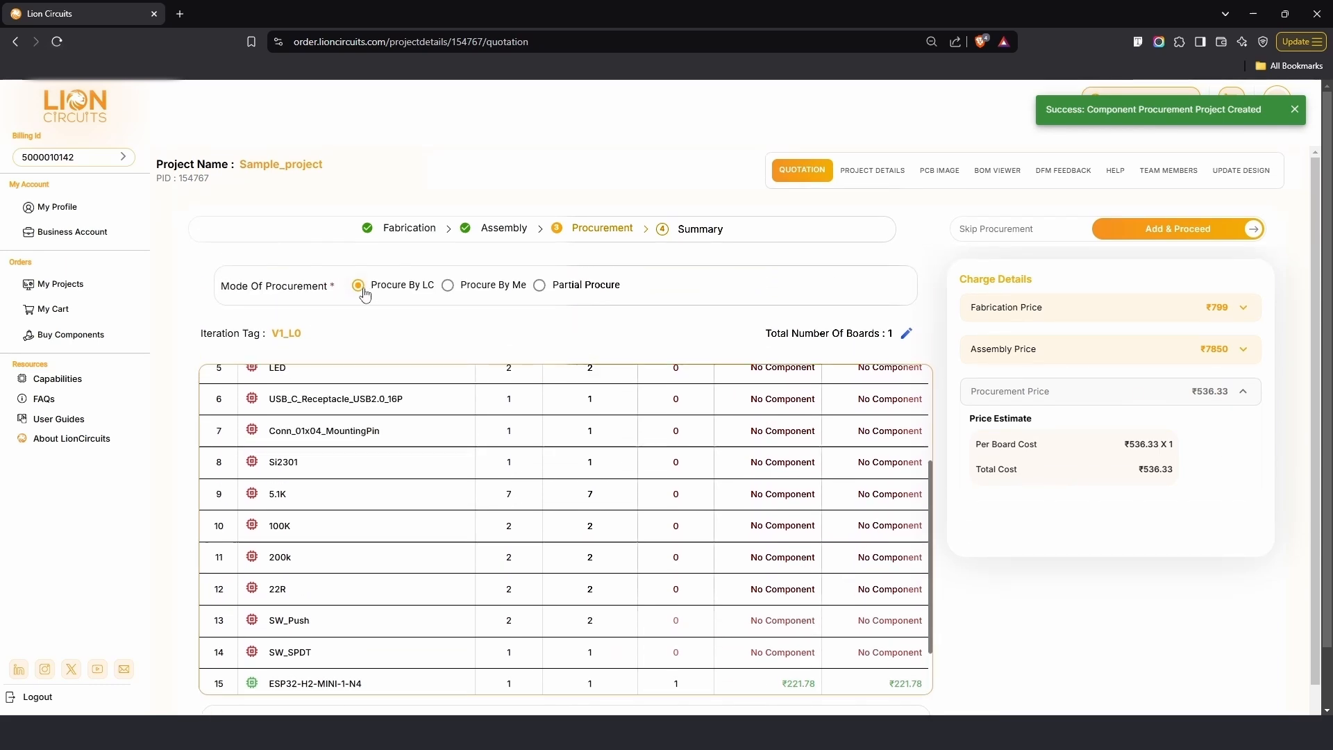
pyautogui.click(448, 285)
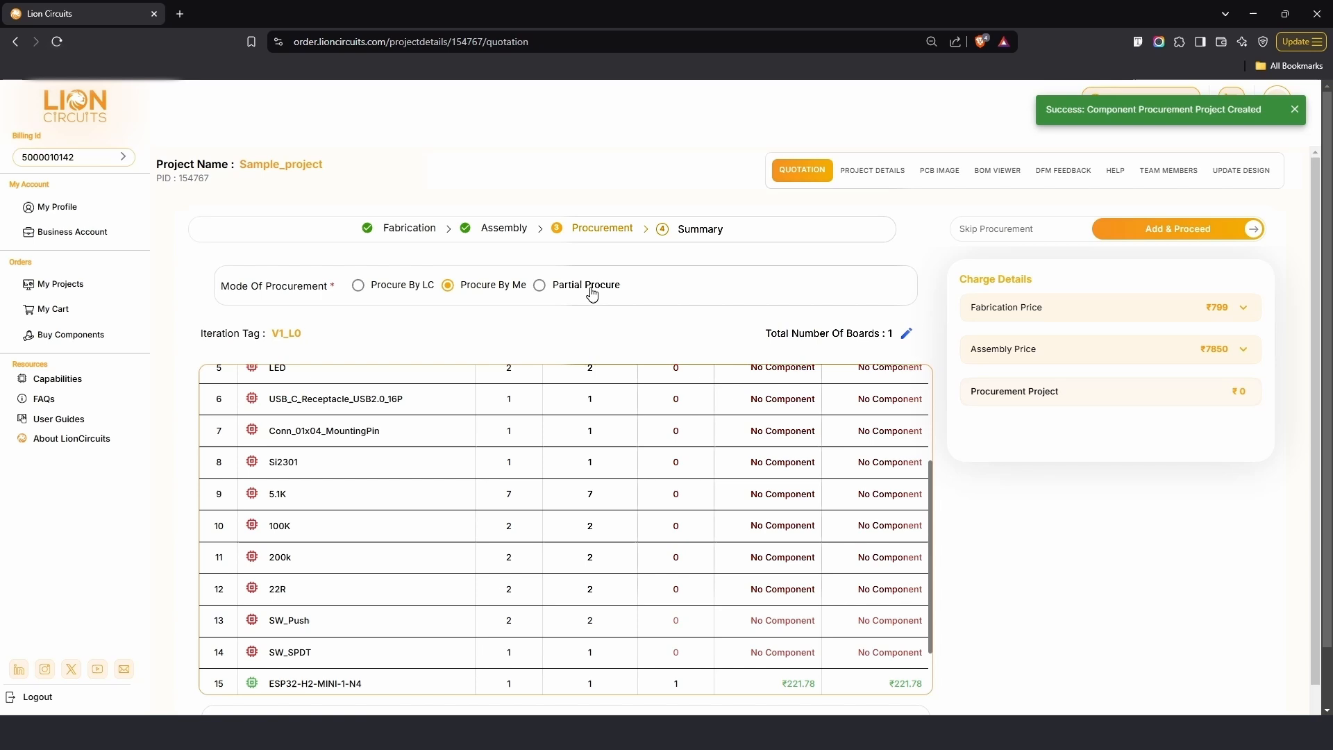
pyautogui.click(539, 296)
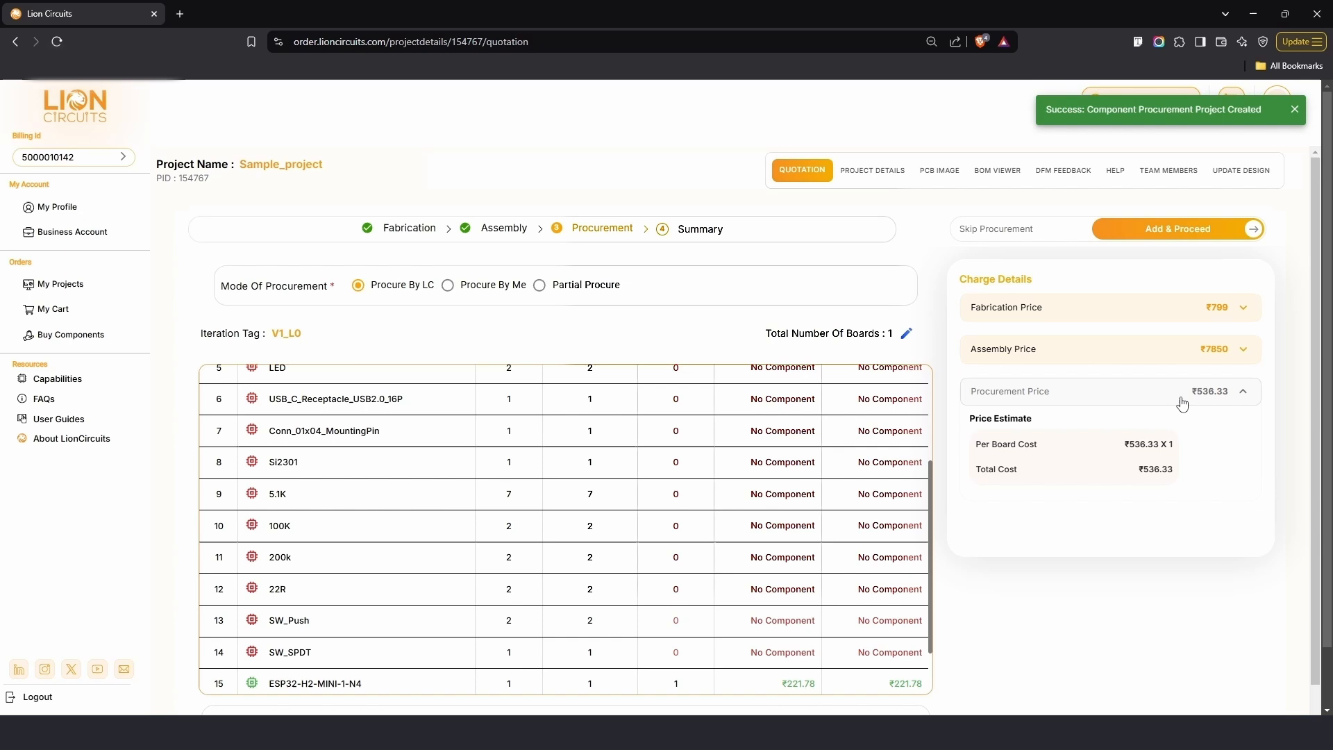
pyautogui.moveTo(1194, 236)
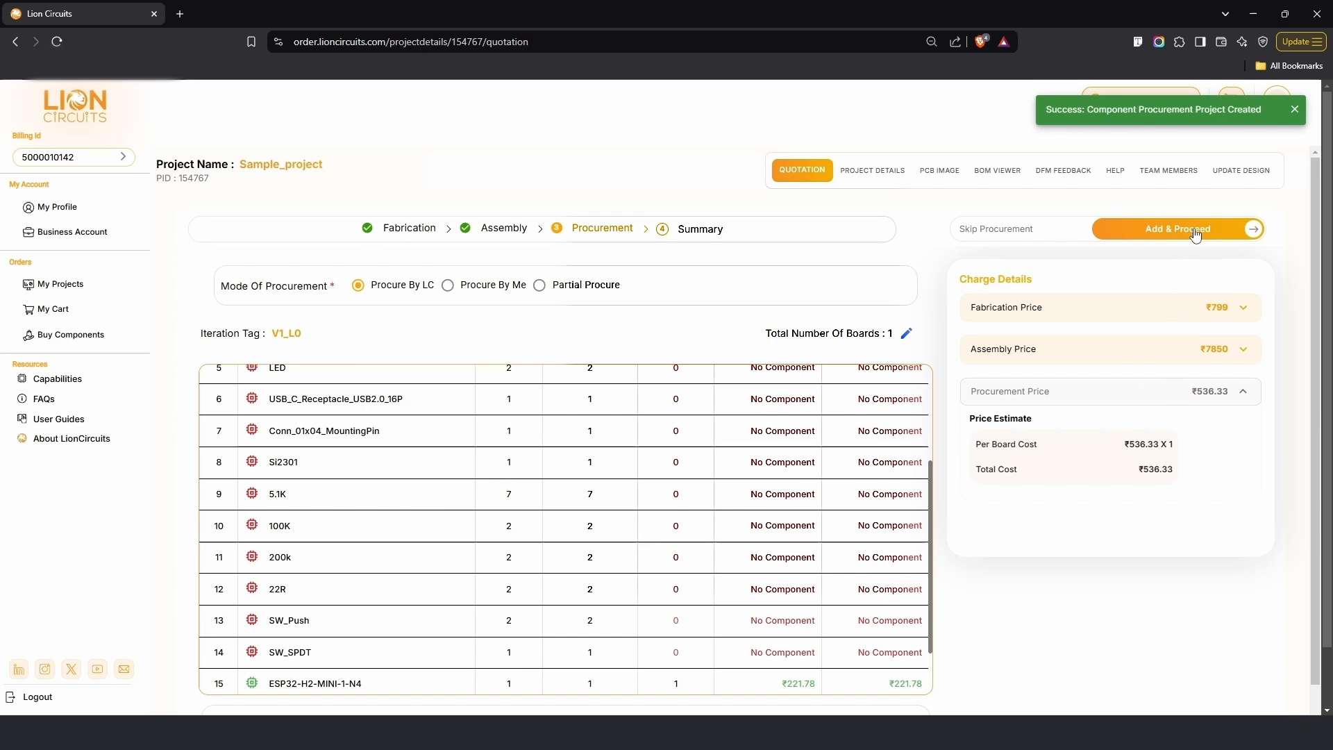
# Proceed to the ₹10,838 order summary and launch Pay Now, opening the Razorpay window
pyautogui.click(1176, 229)
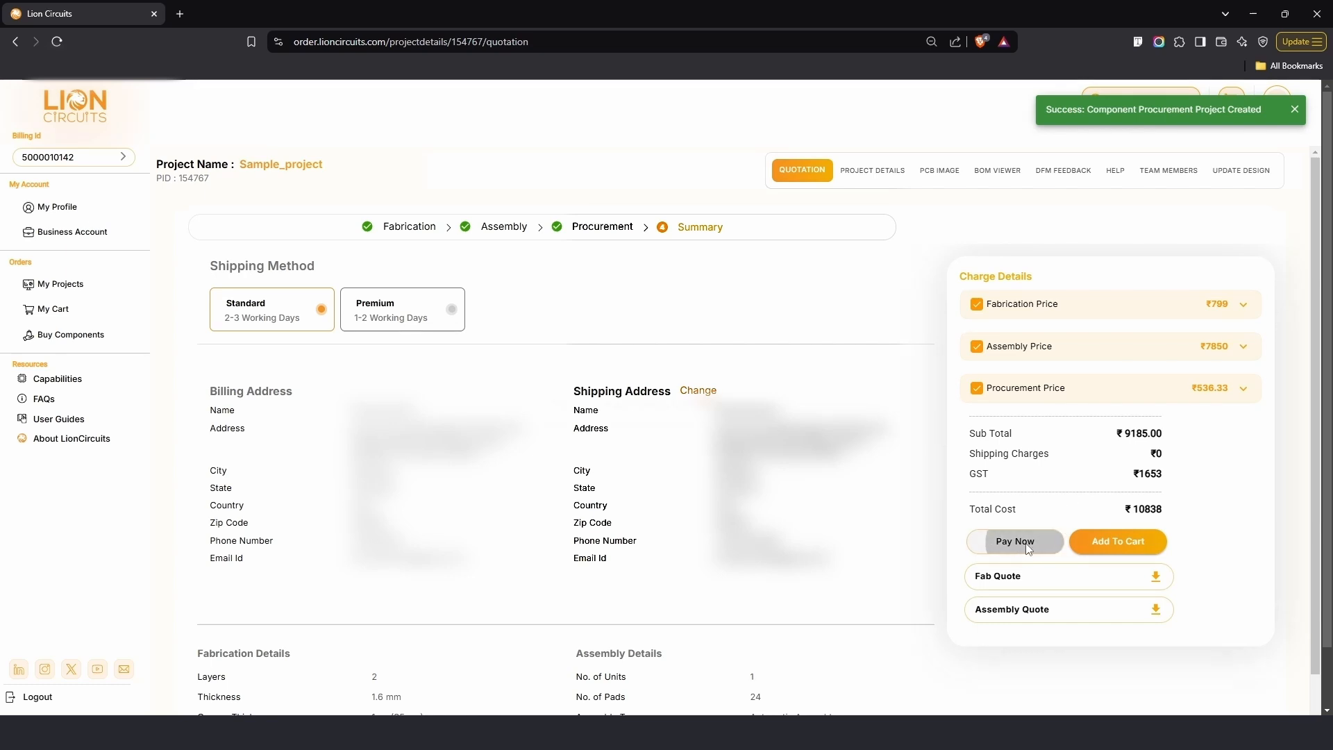
pyautogui.click(1013, 541)
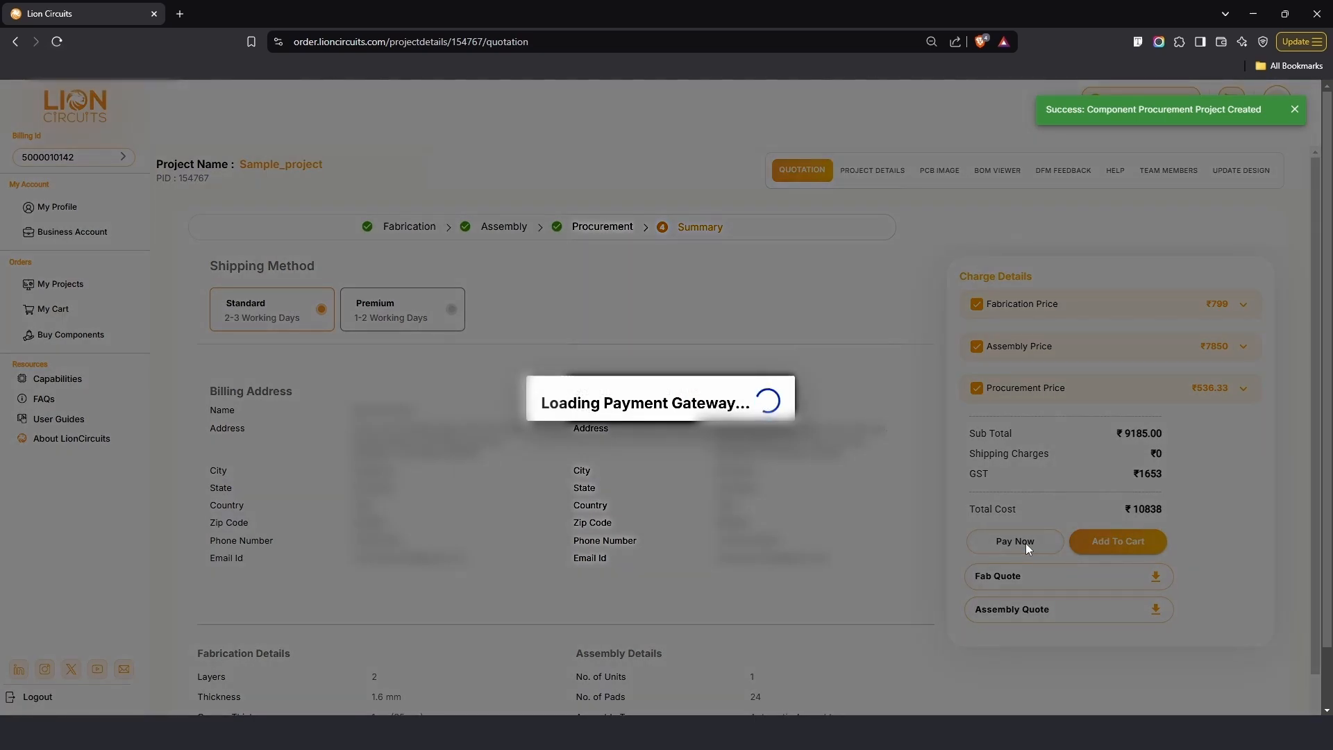
pyautogui.click(1013, 540)
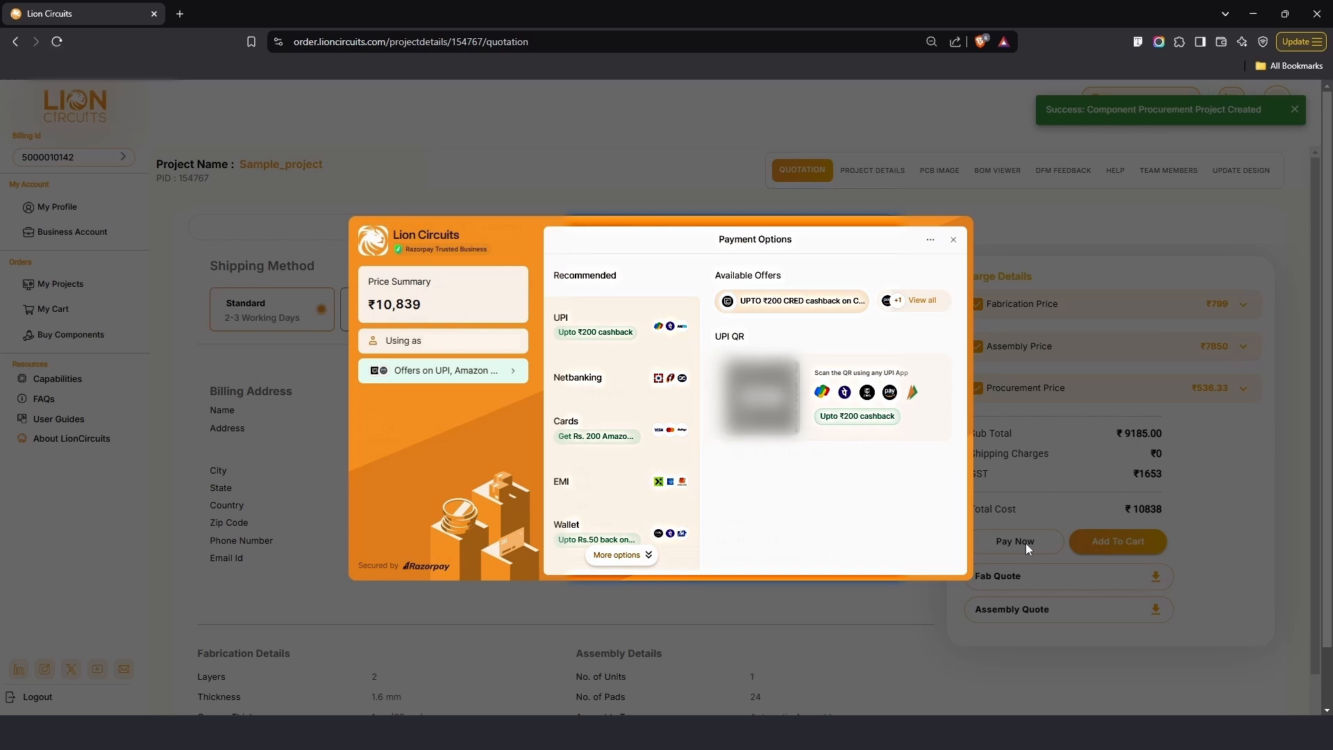